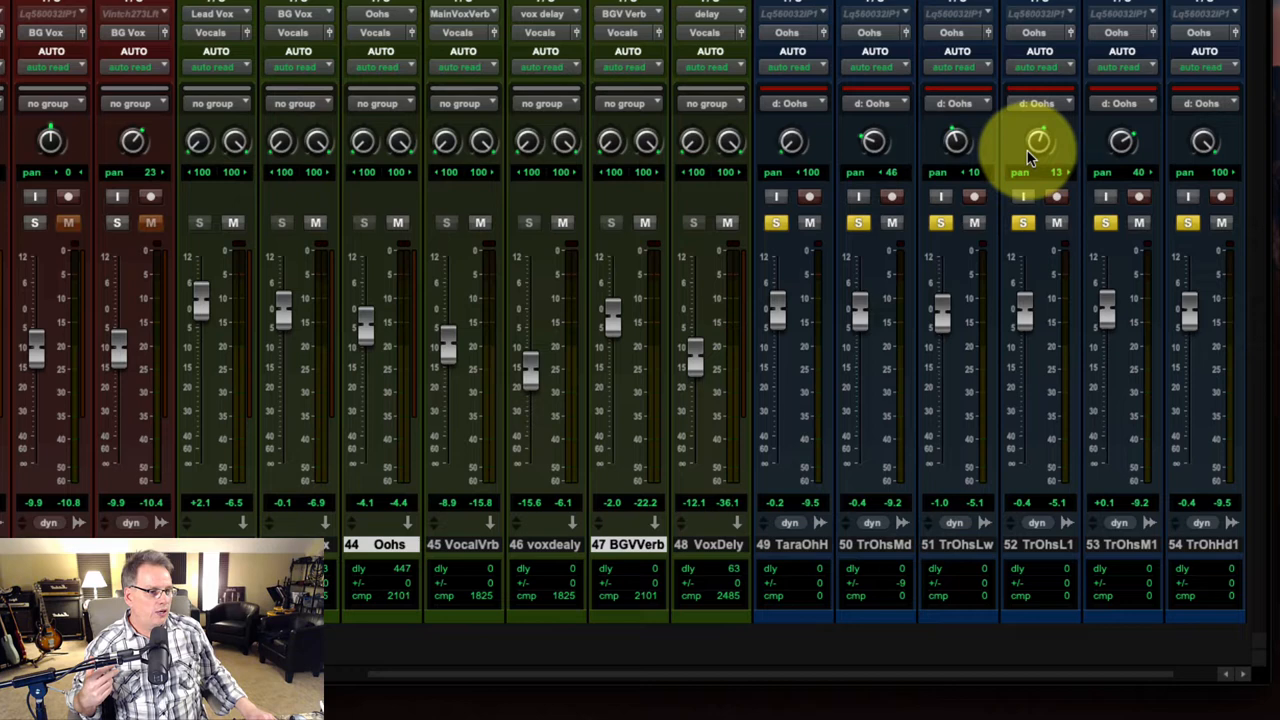
{"action": "mouse_move", "coordinate": [1015, 150]}
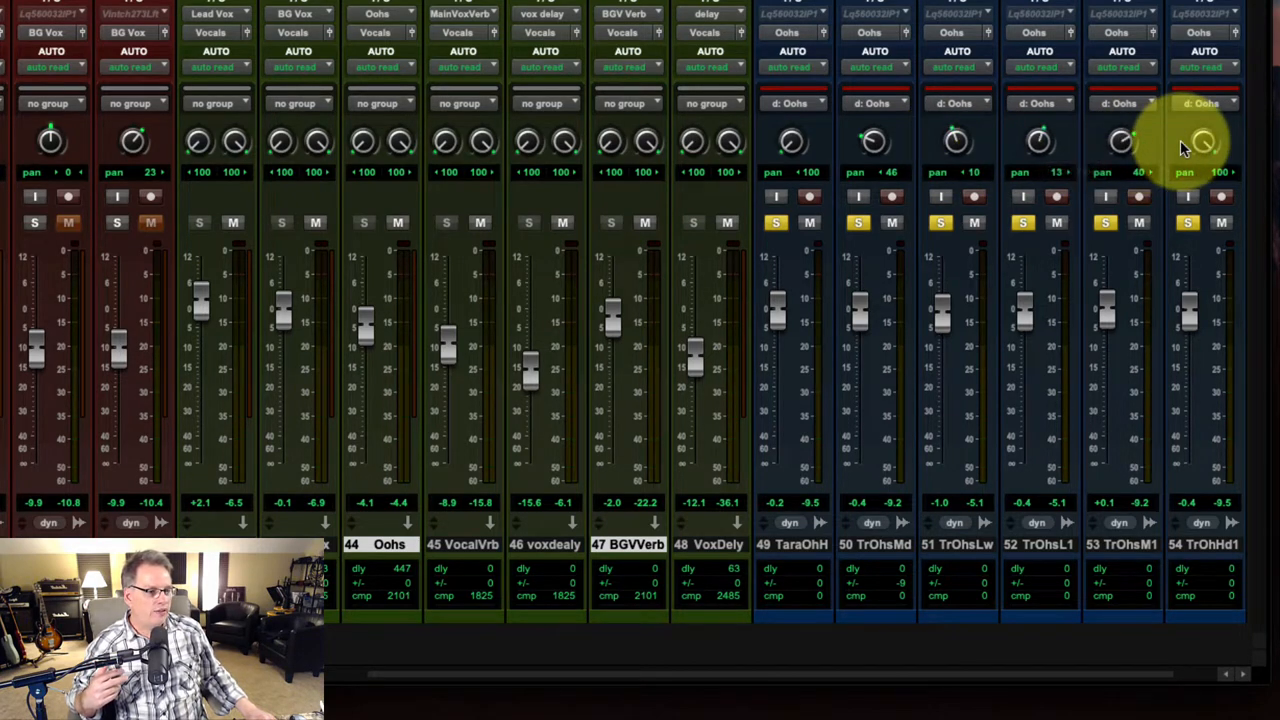
{"action": "mouse_move", "coordinate": [390, 610]}
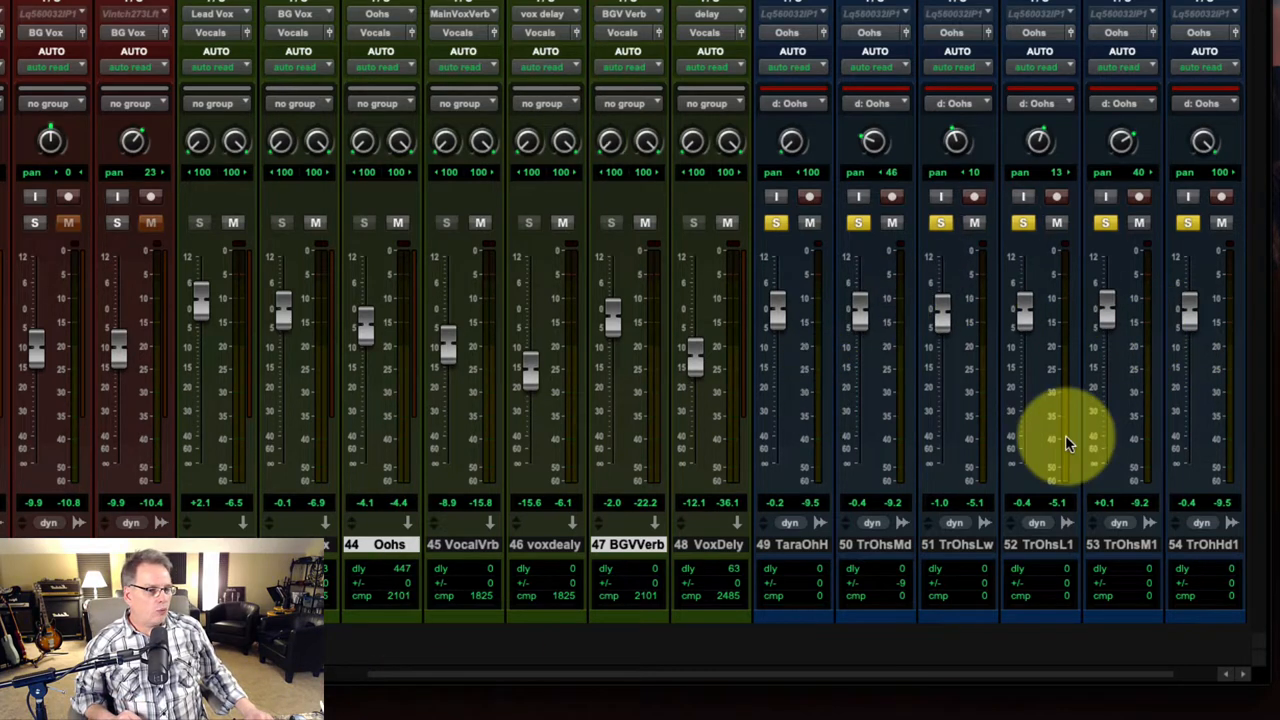
Open the Oohs track's VMR insert to show the Tara – River rack modules.
{"action": "left_click", "coordinate": [378, 544]}
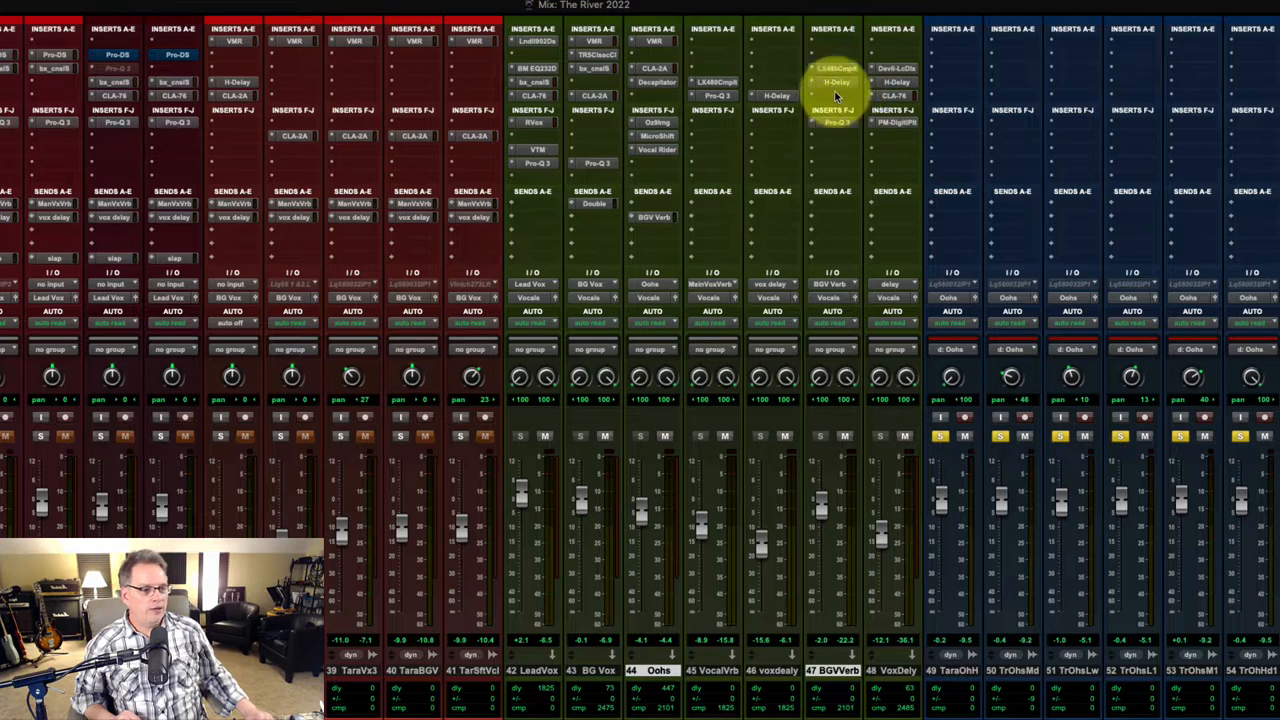
{"action": "mouse_move", "coordinate": [955, 280]}
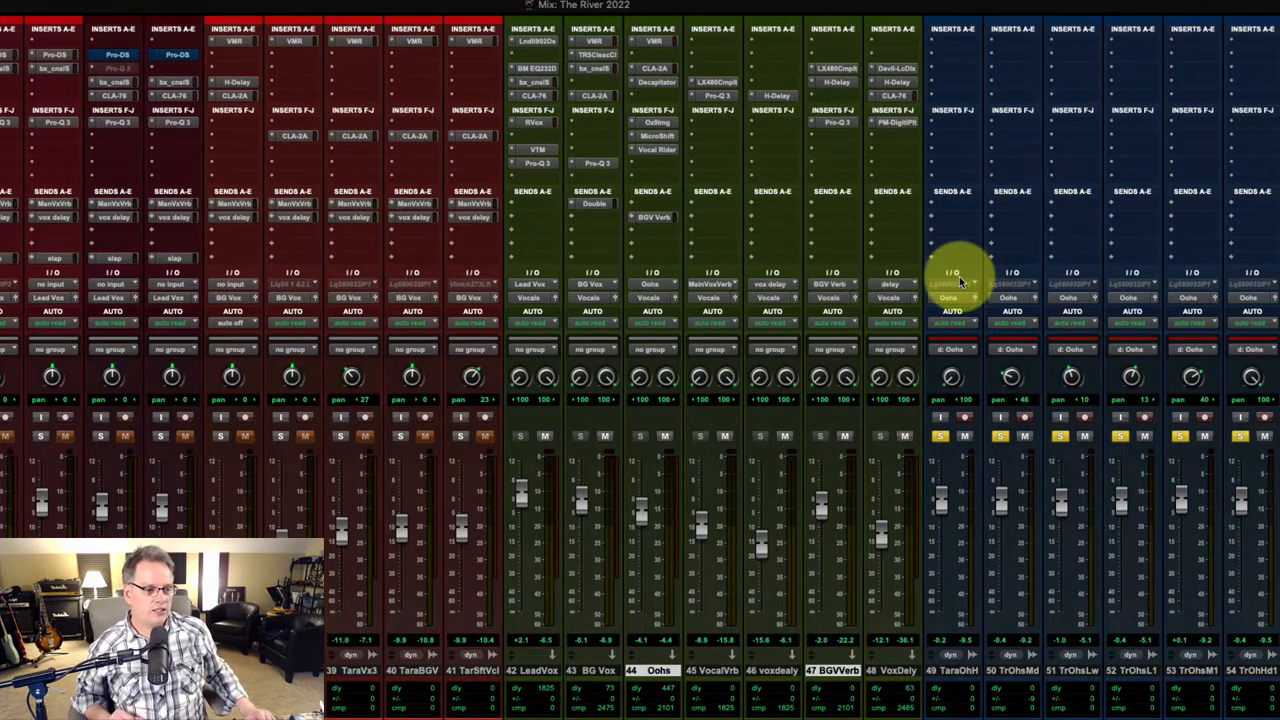
{"action": "mouse_move", "coordinate": [953, 297]}
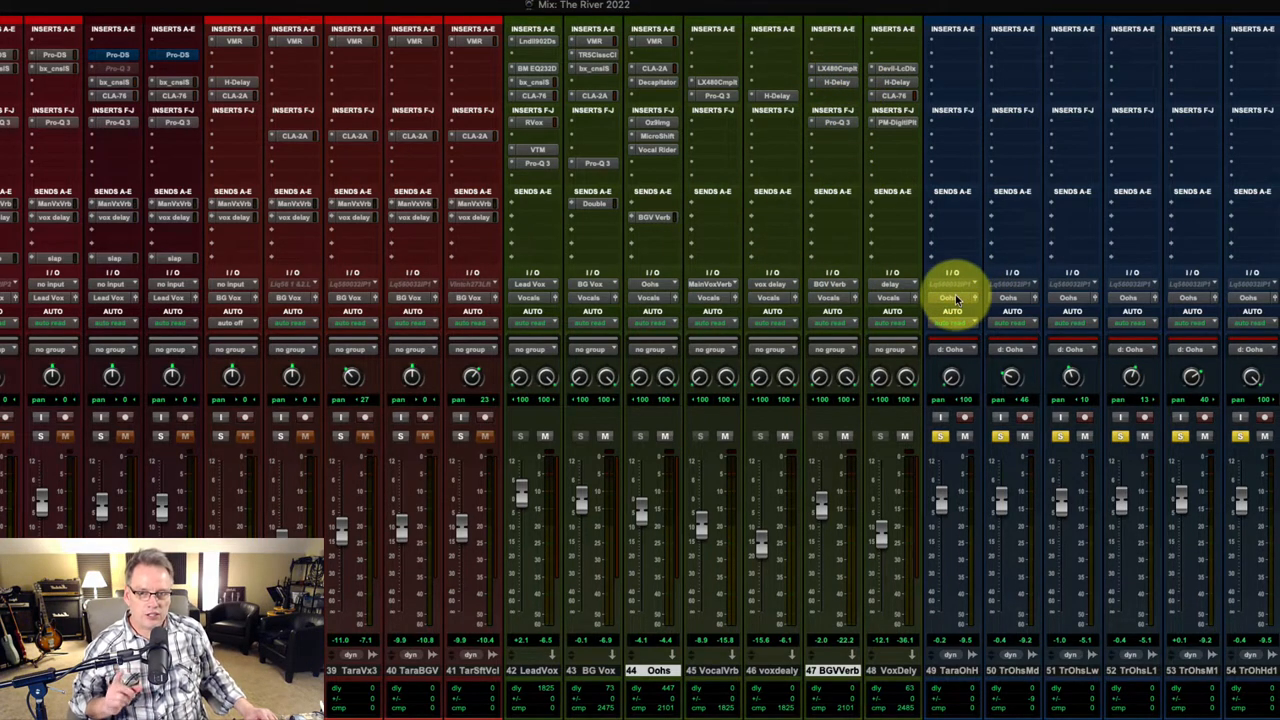
{"action": "mouse_move", "coordinate": [905, 378]}
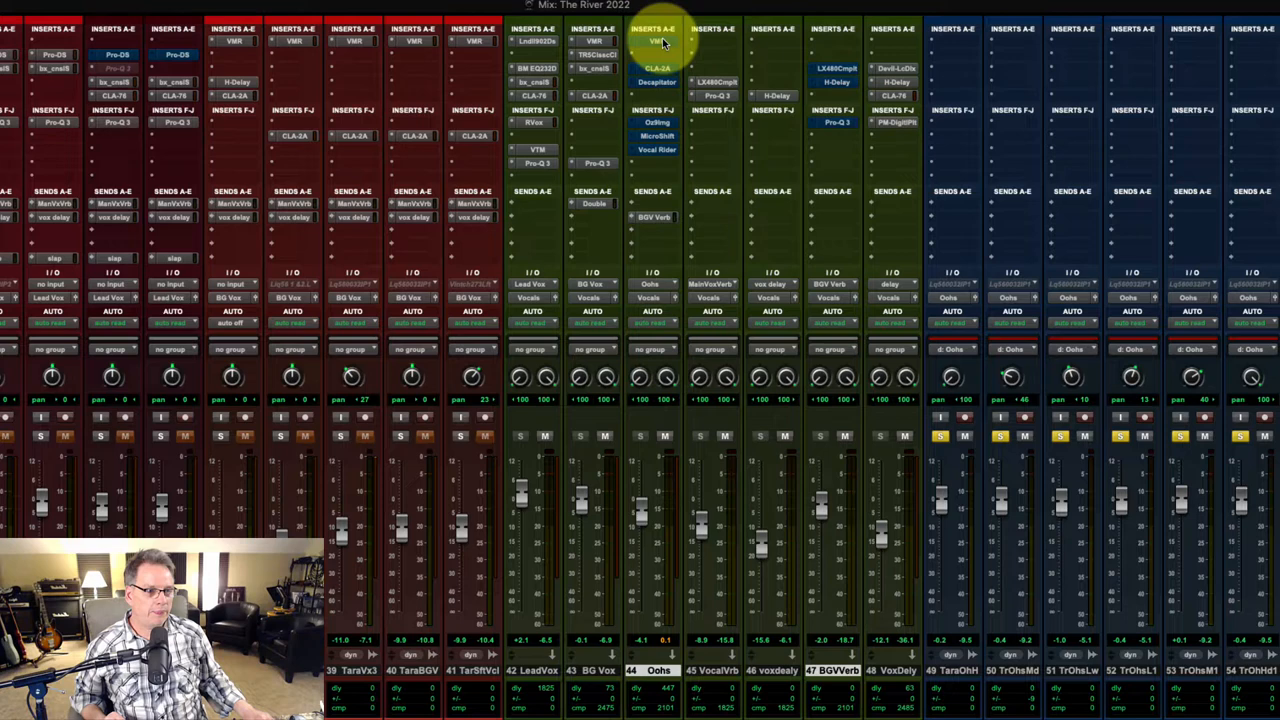
{"action": "mouse_move", "coordinate": [655, 42]}
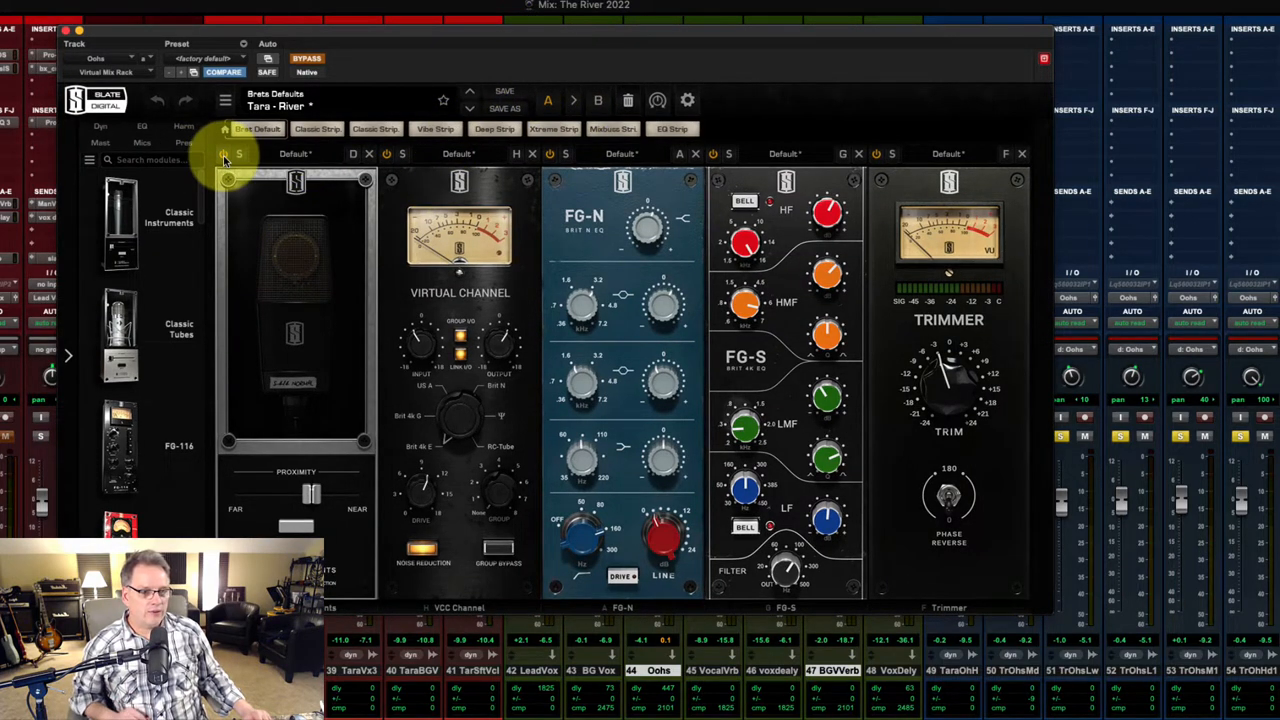
{"action": "mouse_move", "coordinate": [900, 180]}
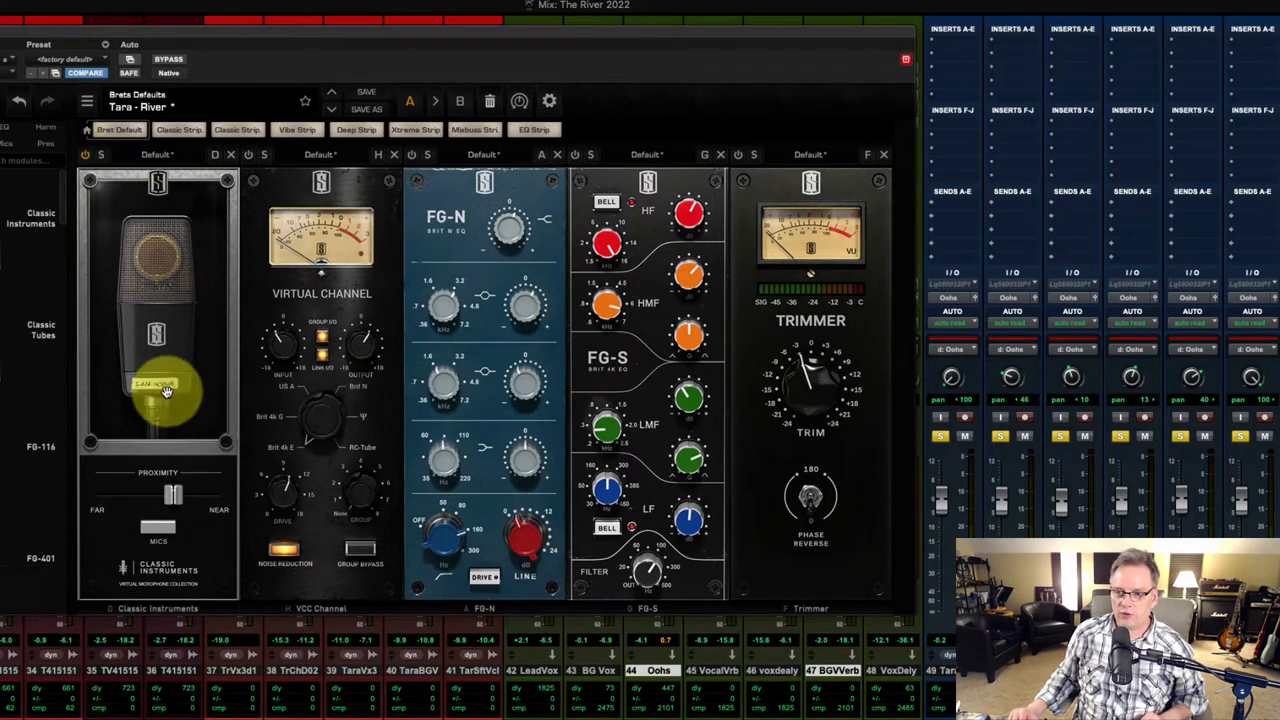
Drag the mic module's Proximity slider on the Oohs VMR until the proximity settles.
{"action": "left_click_drag", "start_coordinate": [168, 390], "coordinate": [172, 500]}
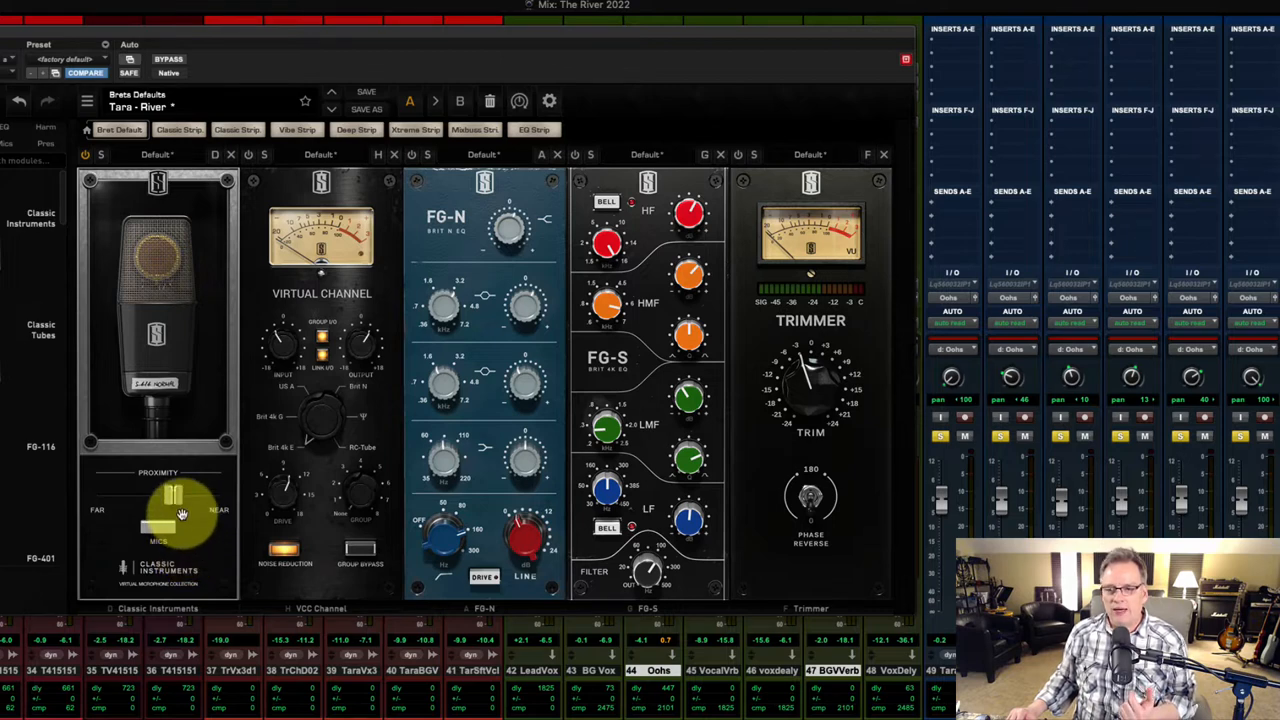
{"action": "left_click_drag", "start_coordinate": [168, 513], "coordinate": [175, 500]}
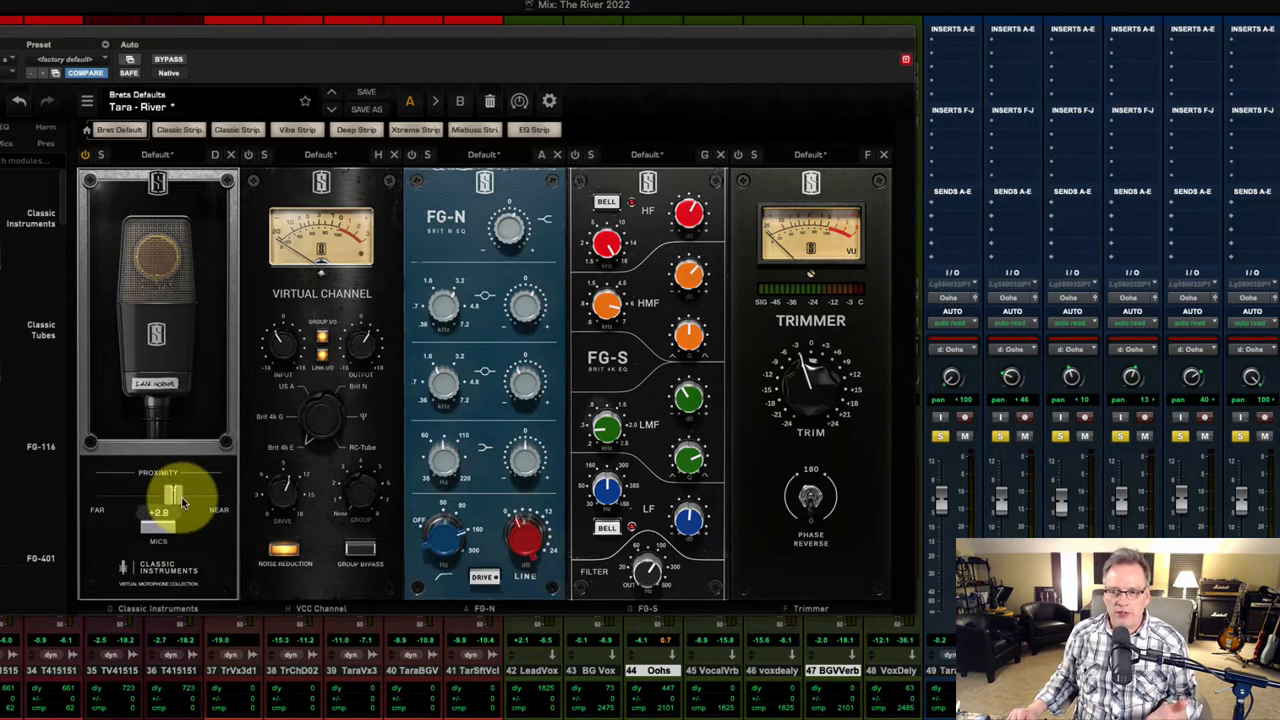
{"action": "left_click_drag", "start_coordinate": [160, 500], "coordinate": [170, 525]}
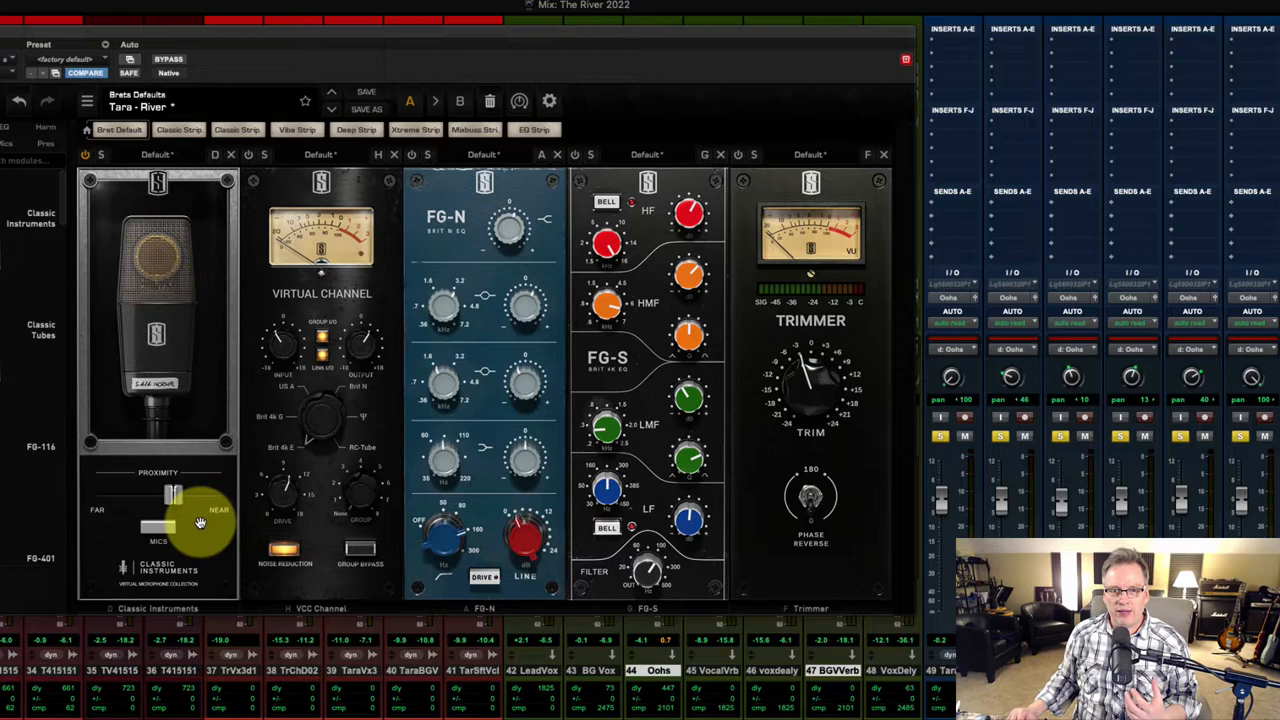
{"action": "left_click_drag", "start_coordinate": [200, 524], "coordinate": [157, 524]}
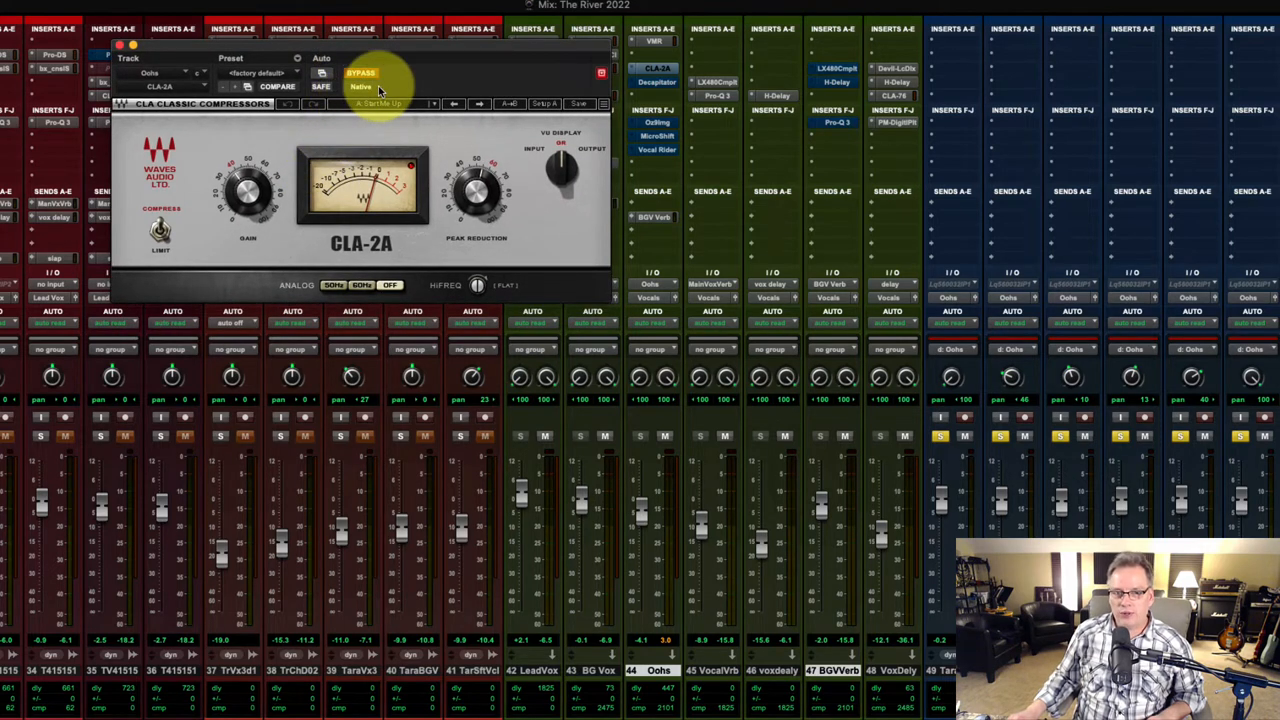
Bypass the Oohs CLA-2A compressor to hear the difference.
{"action": "left_click", "coordinate": [360, 75]}
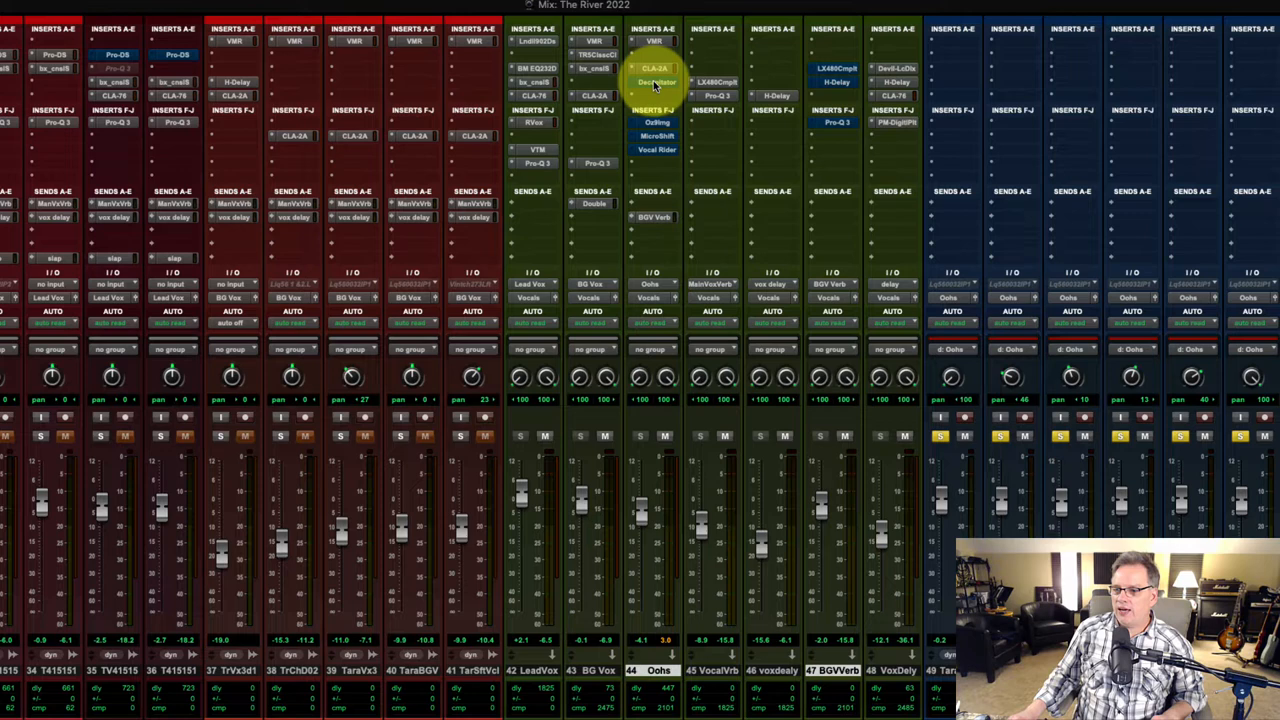
Open Decapitator on Oohs, set its Output level, and re-enable the plugin from bypass.
{"action": "left_click", "coordinate": [655, 82]}
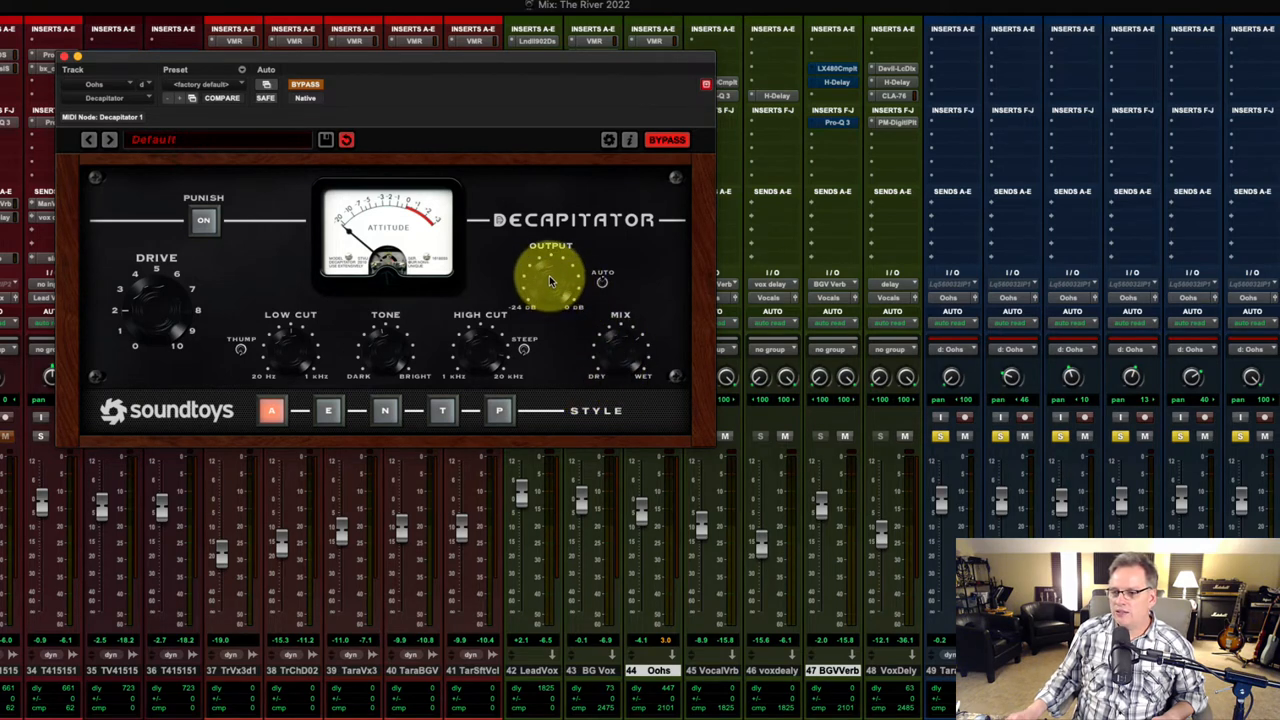
{"action": "left_click_drag", "start_coordinate": [550, 285], "coordinate": [550, 290]}
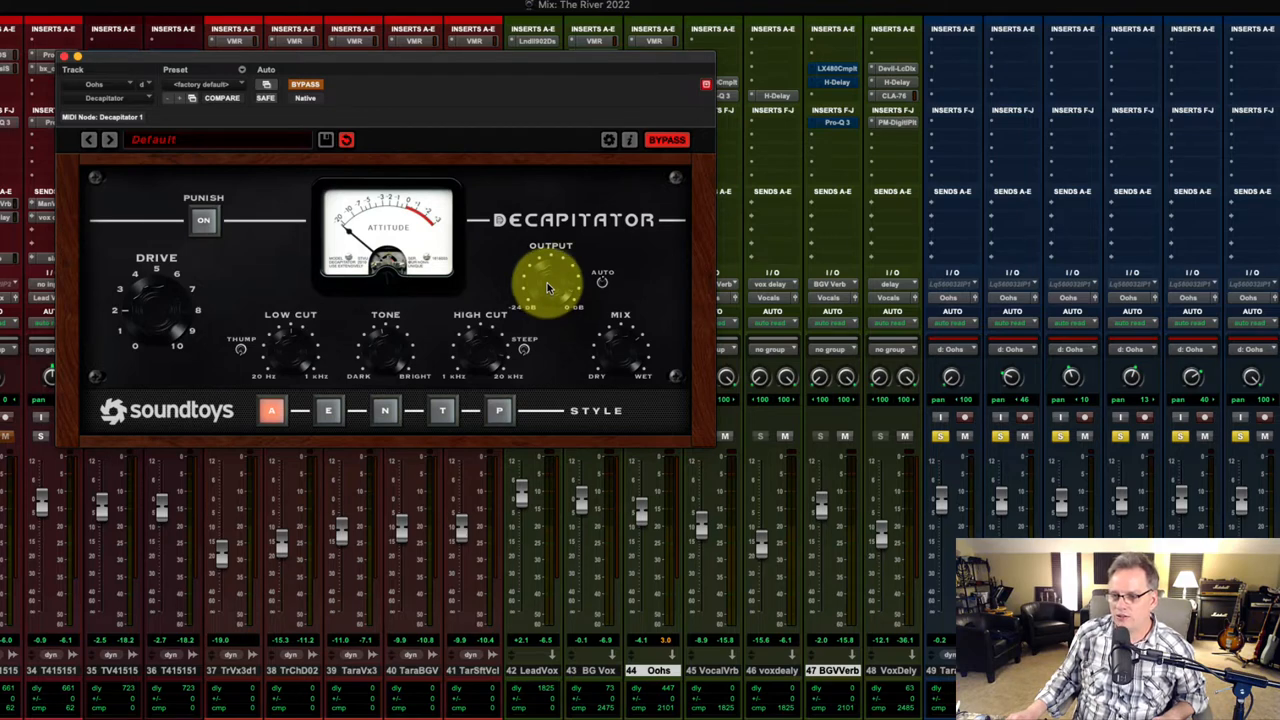
{"action": "left_click_drag", "start_coordinate": [545, 285], "coordinate": [575, 290]}
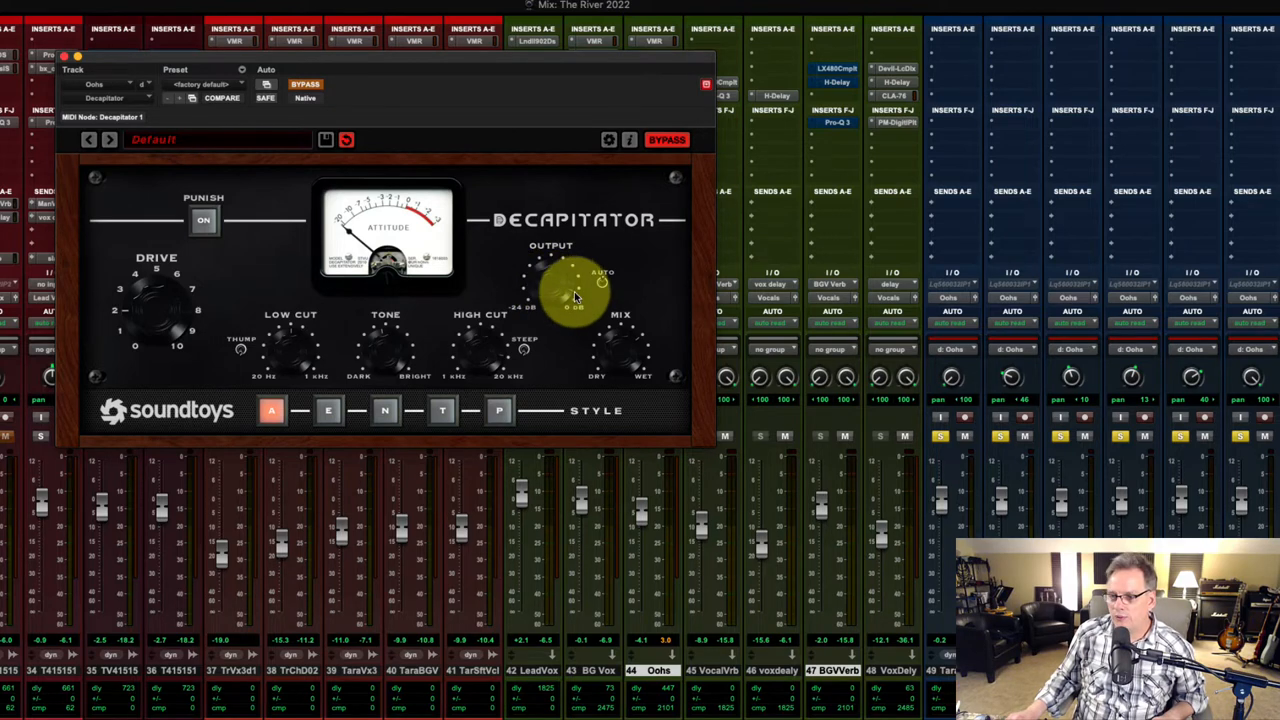
{"action": "left_click_drag", "start_coordinate": [555, 290], "coordinate": [550, 295]}
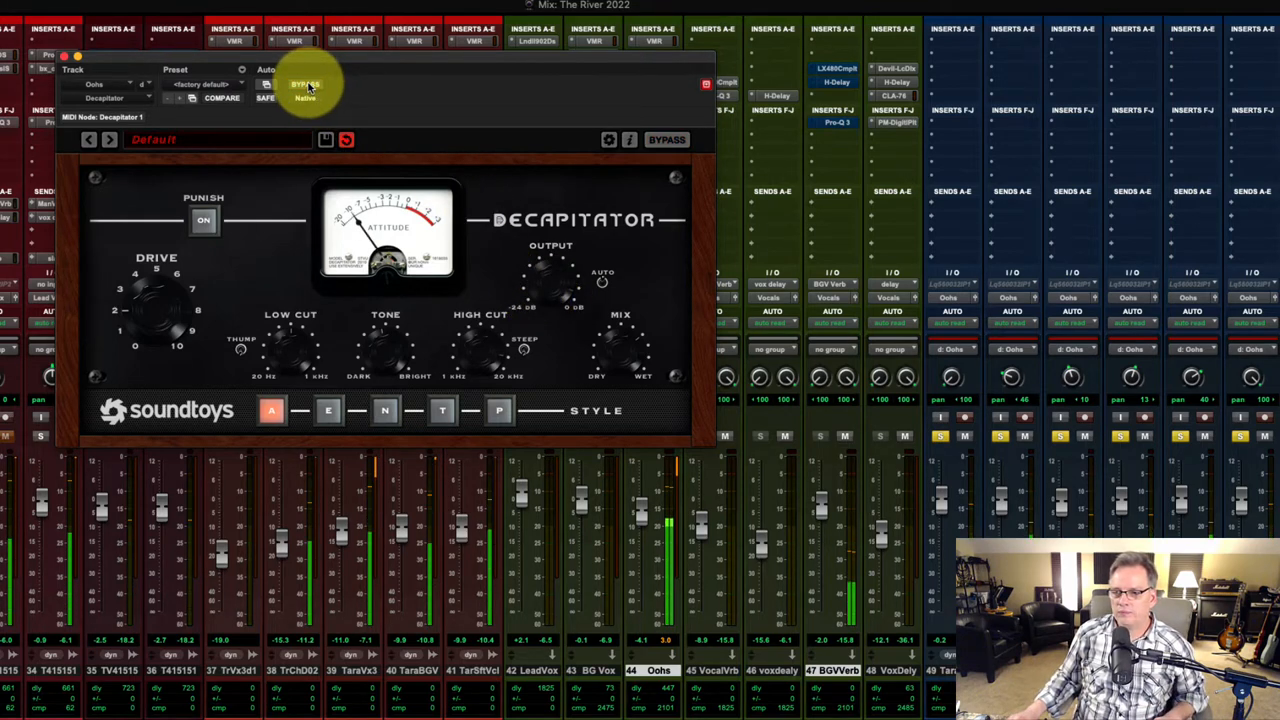
{"action": "left_click", "coordinate": [666, 139]}
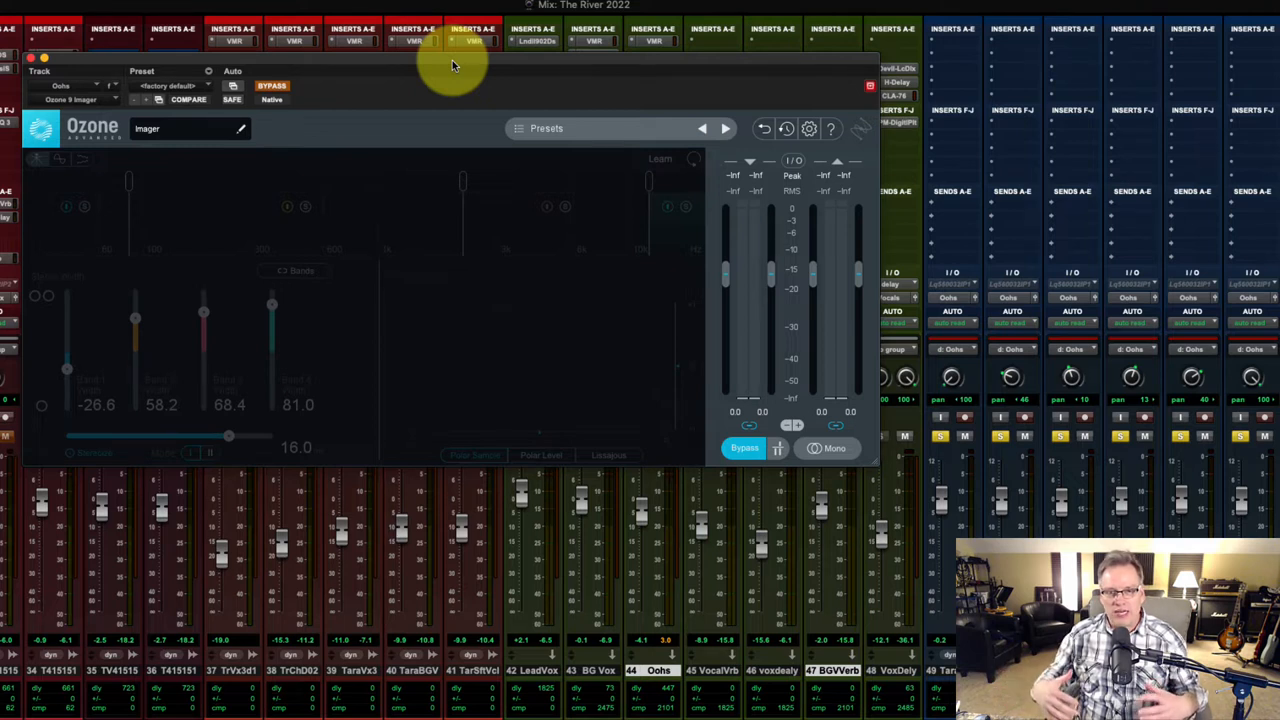
{"action": "mouse_move", "coordinate": [430, 98]}
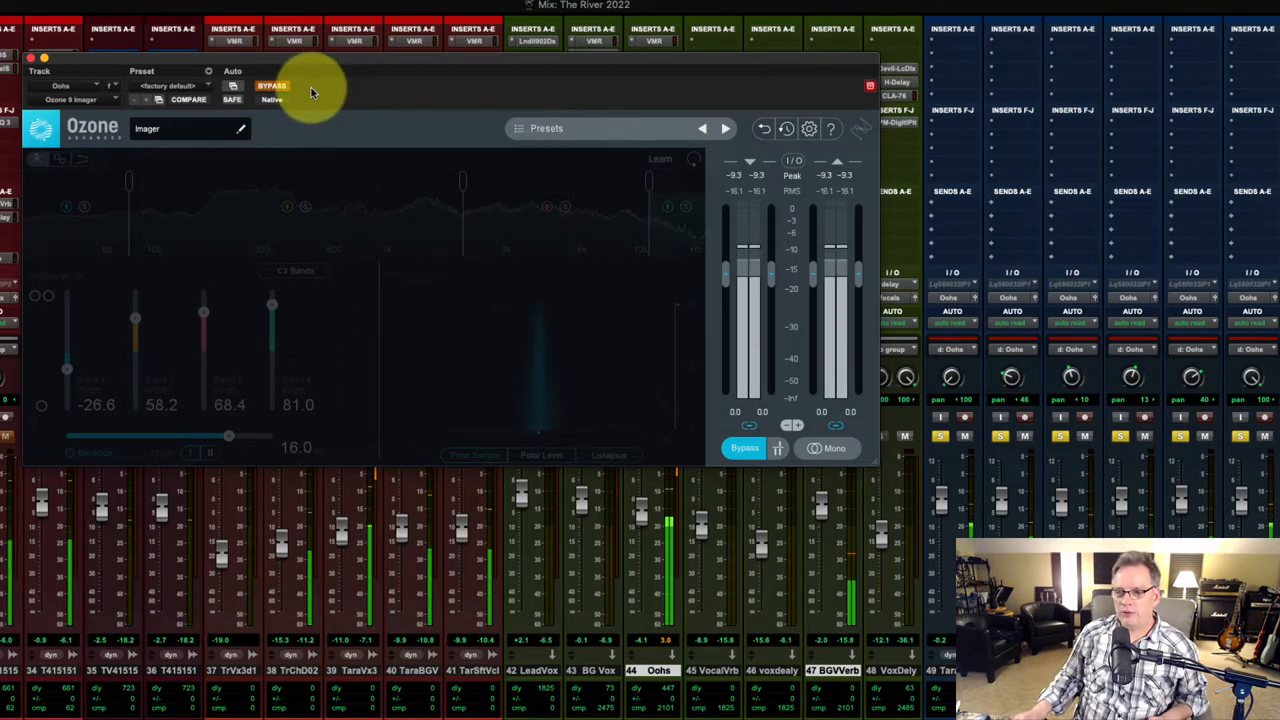
Compare Ozone Imager against bypass and switch Stereoize to Mode II (Haas).
{"action": "left_click", "coordinate": [272, 87]}
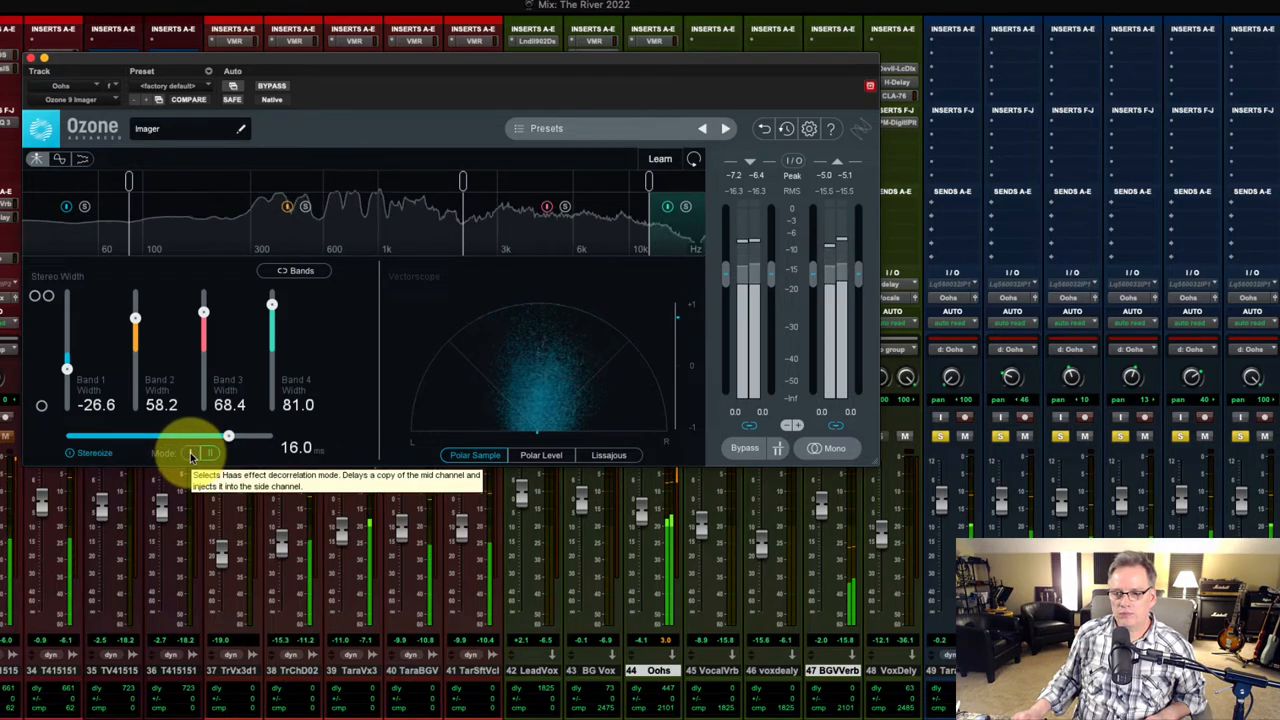
{"action": "left_click", "coordinate": [190, 452]}
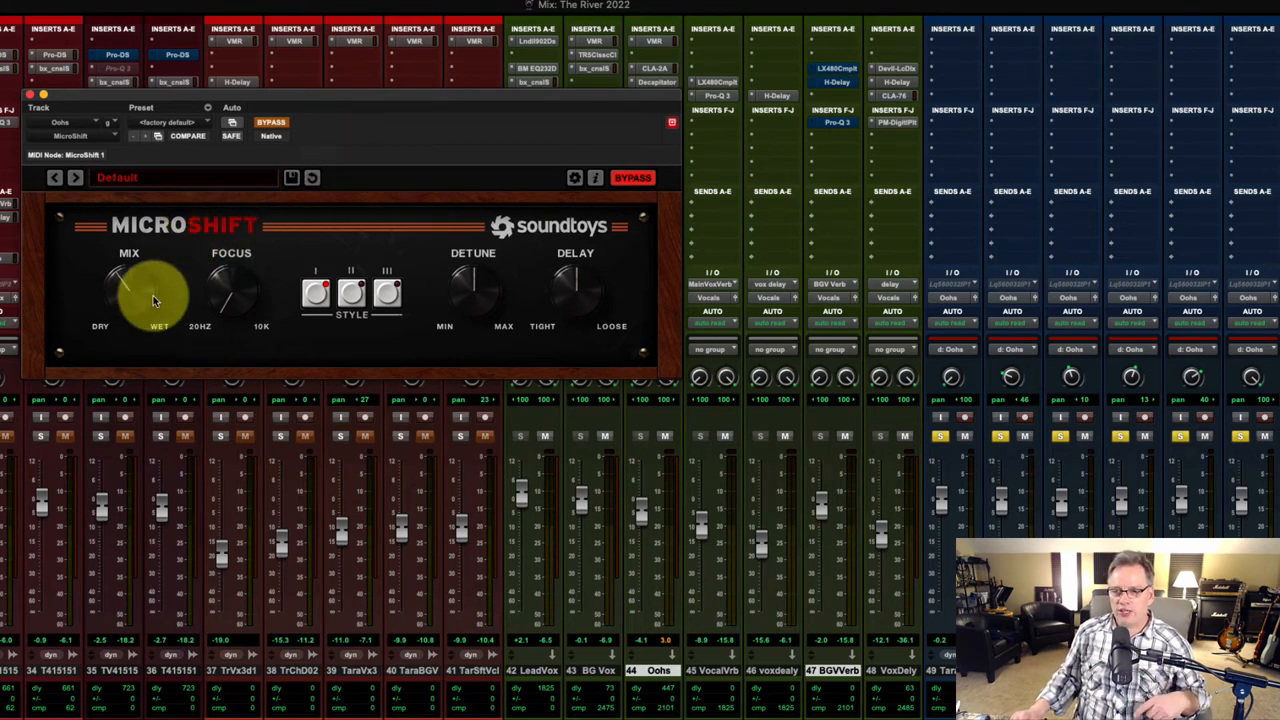
Drag MicroShift's Mix knob toward Dry to set the detune blend on Oohs.
{"action": "left_click_drag", "start_coordinate": [160, 295], "coordinate": [128, 295]}
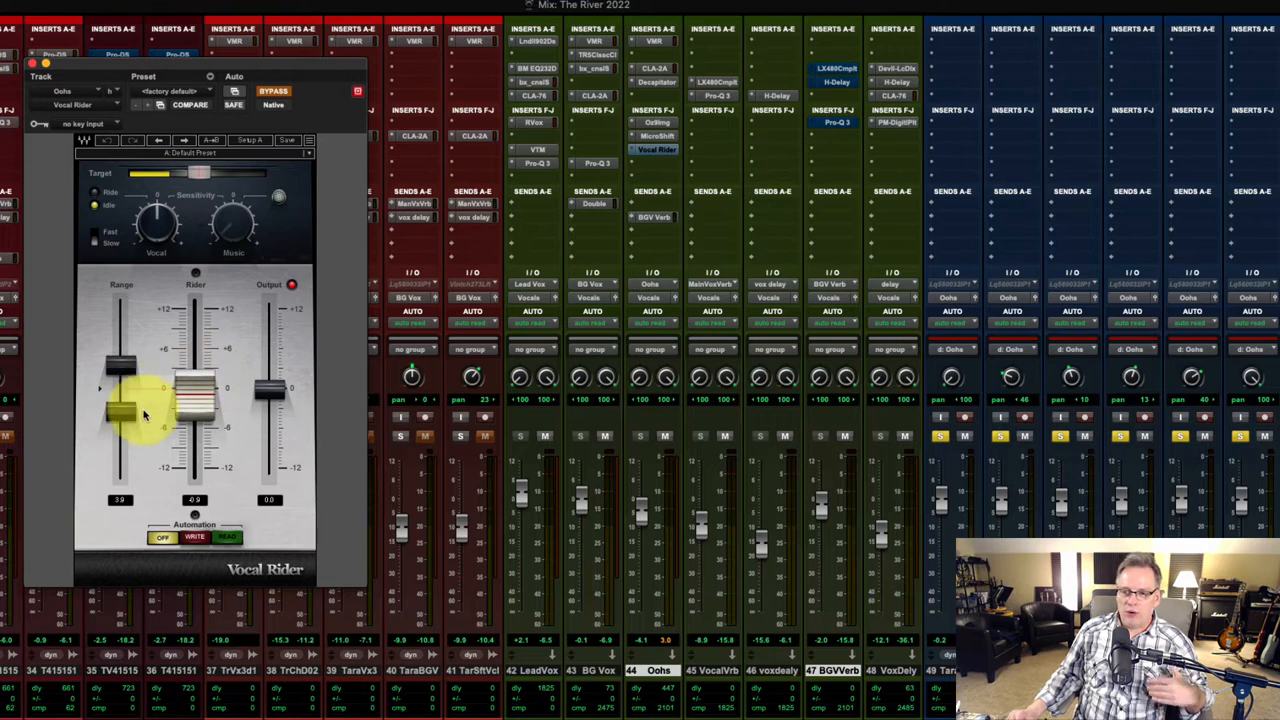
Raise Vocal Rider's Range fader to set the Oohs ride range.
{"action": "left_click_drag", "start_coordinate": [120, 415], "coordinate": [120, 385]}
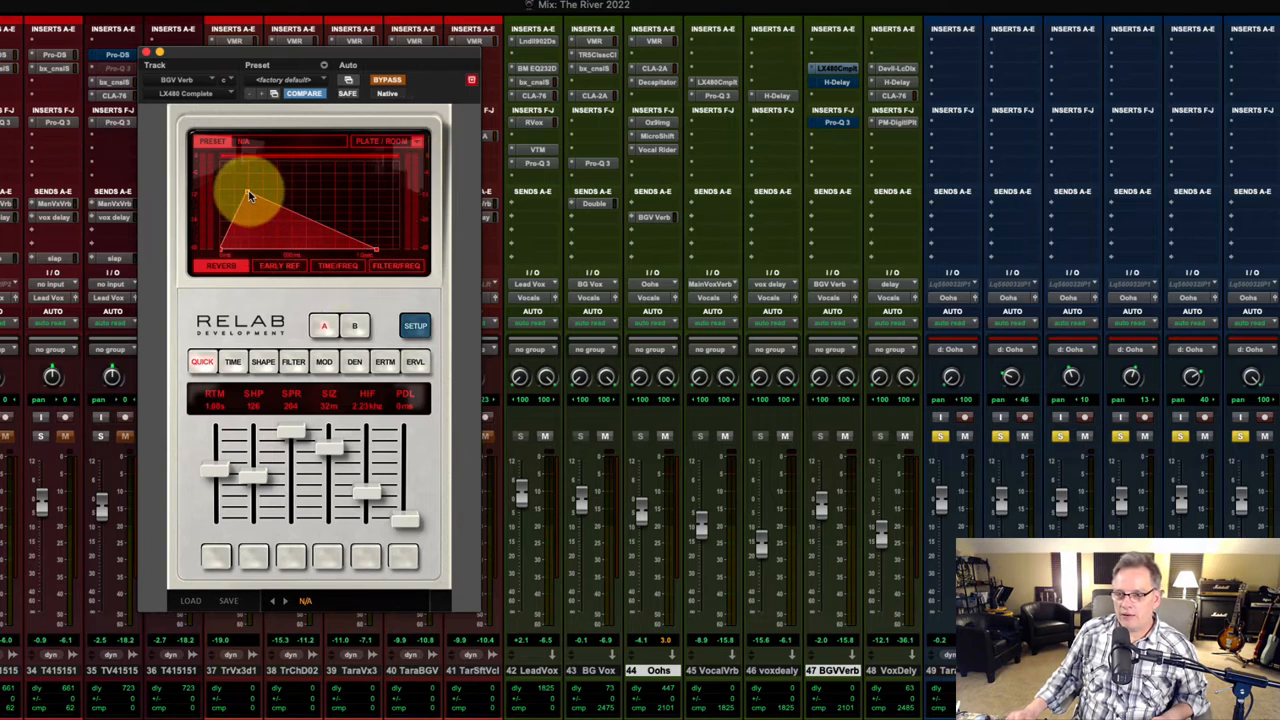
Reshape the LX480 decay envelope, view the Filter page, and compare against bypass.
{"action": "left_click_drag", "start_coordinate": [250, 195], "coordinate": [375, 250]}
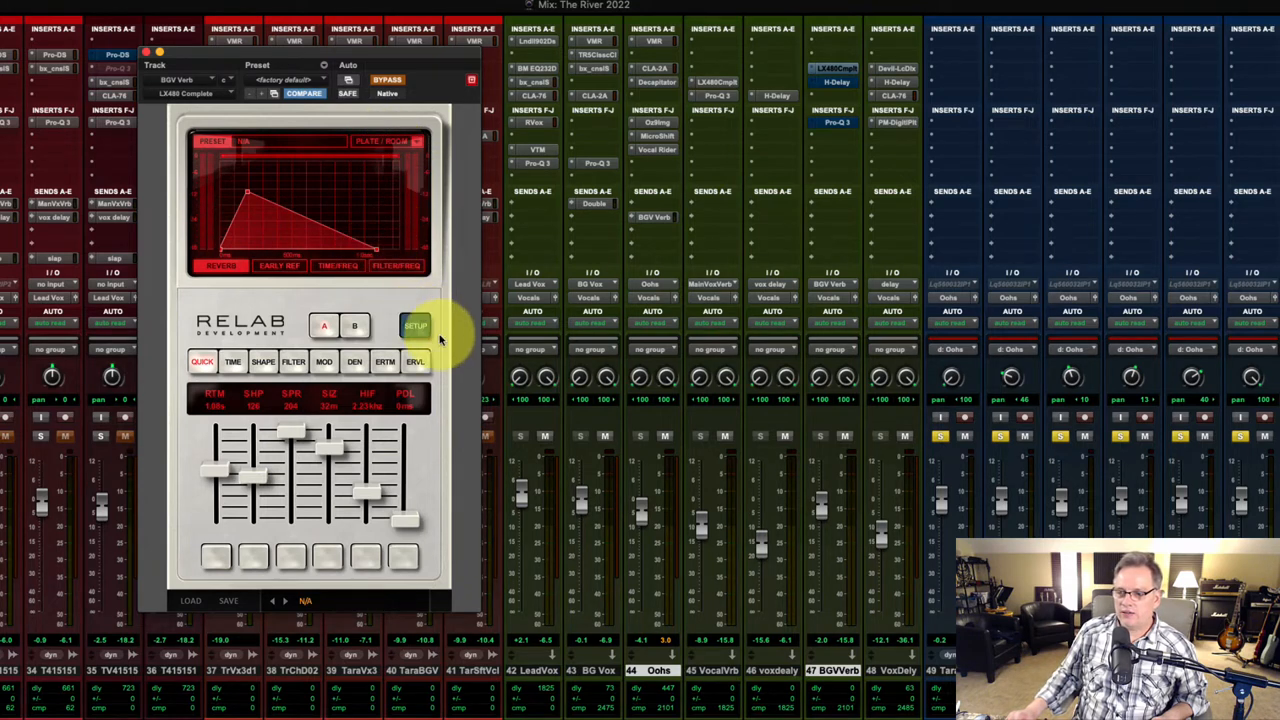
{"action": "left_click", "coordinate": [292, 361]}
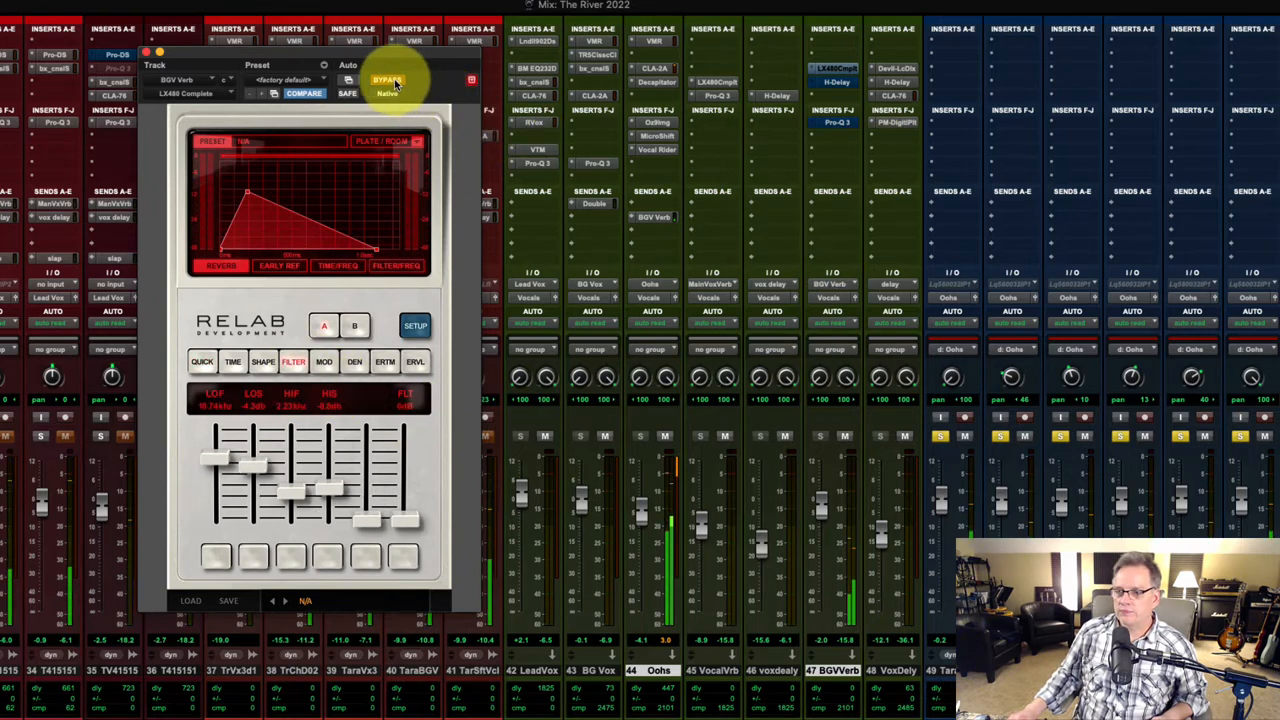
{"action": "left_click", "coordinate": [387, 80]}
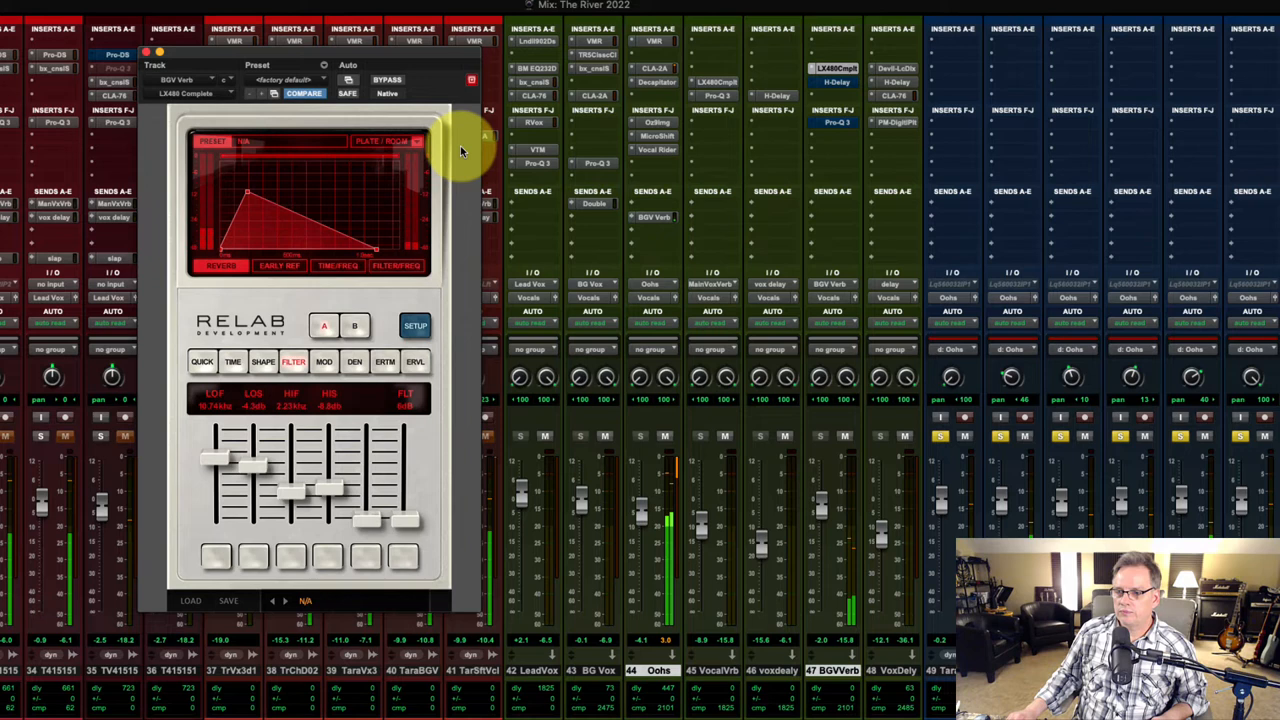
{"action": "mouse_move", "coordinate": [445, 147]}
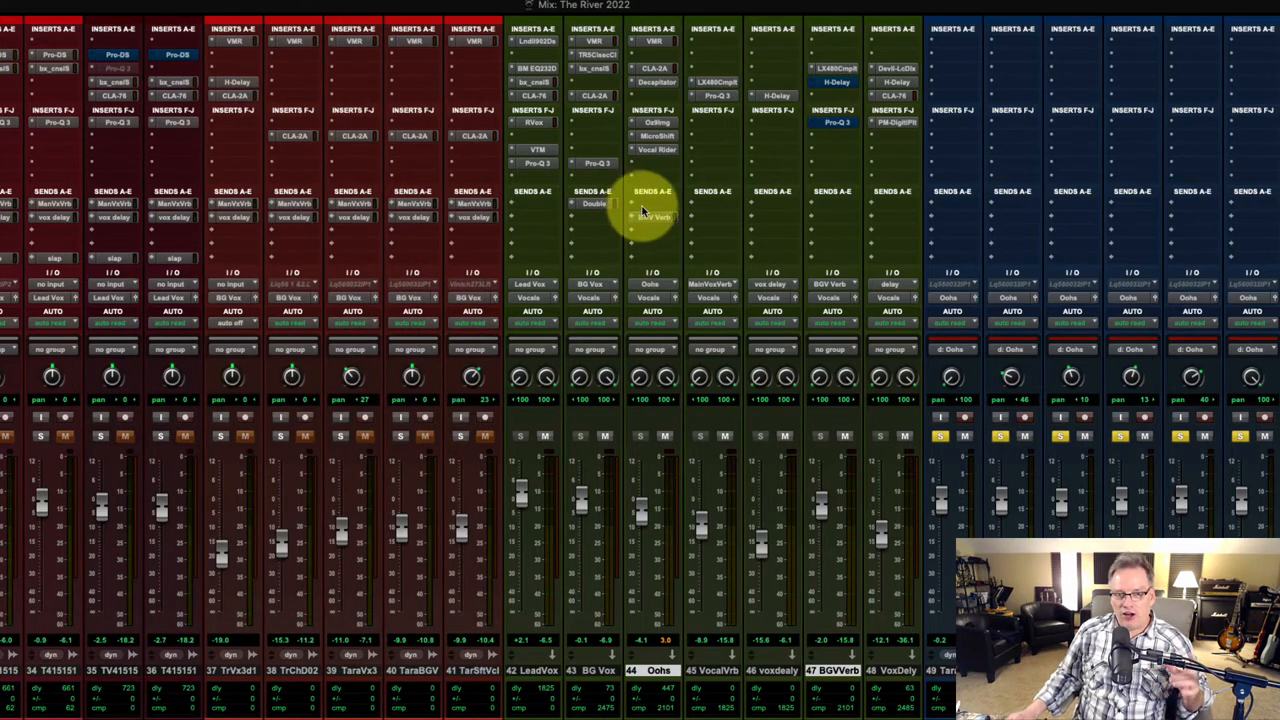
{"action": "mouse_move", "coordinate": [645, 210]}
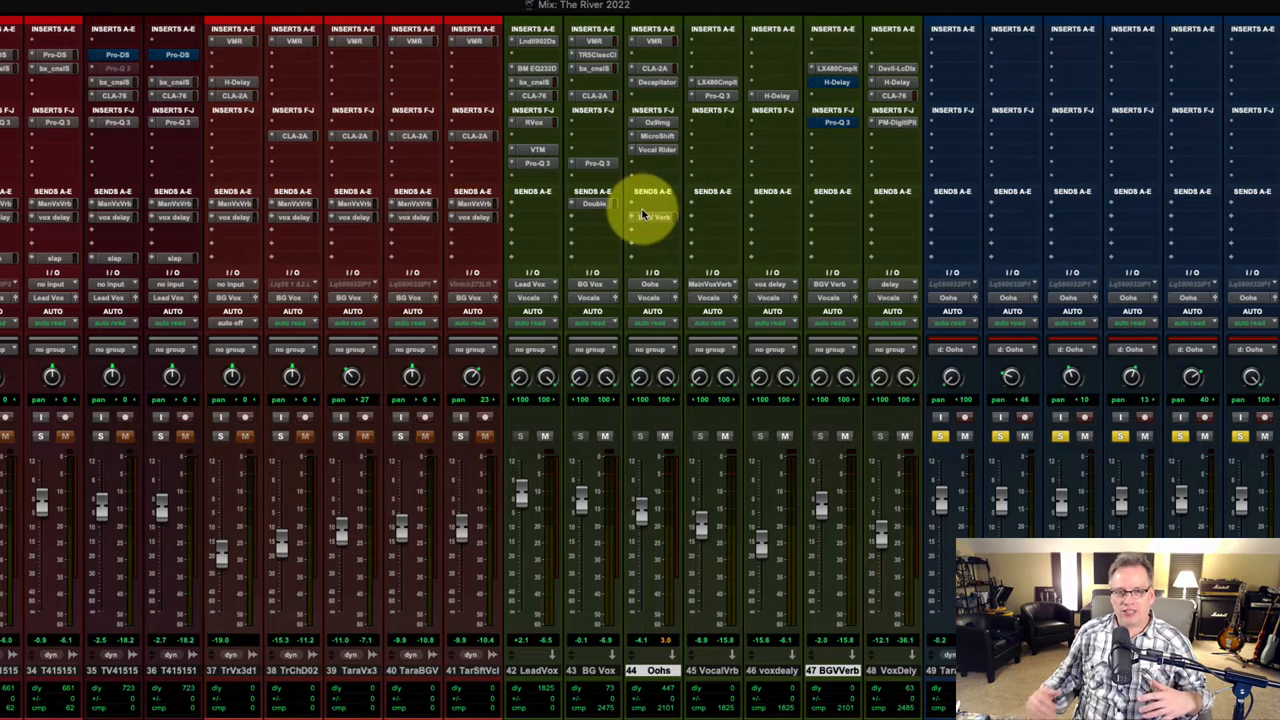
{"action": "mouse_move", "coordinate": [730, 230]}
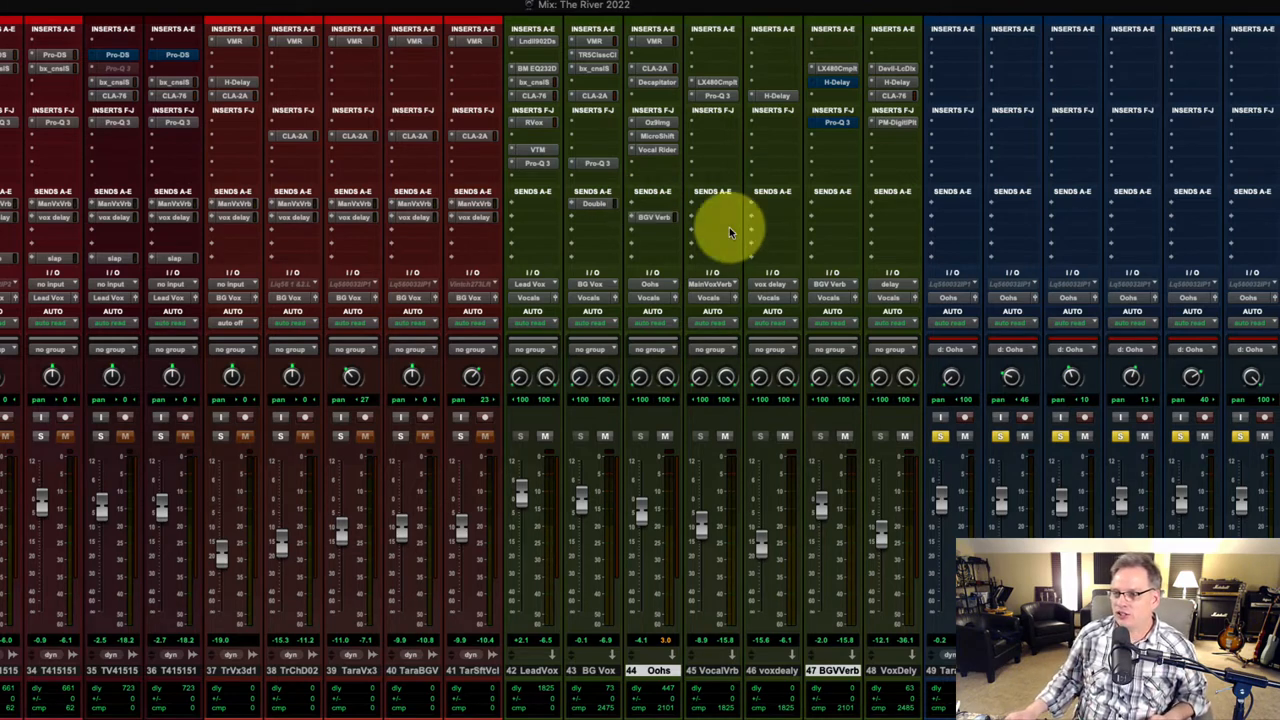
Switch from the LX480 window to the BGV Verb bus's H-Delay insert.
{"action": "left_click", "coordinate": [835, 82]}
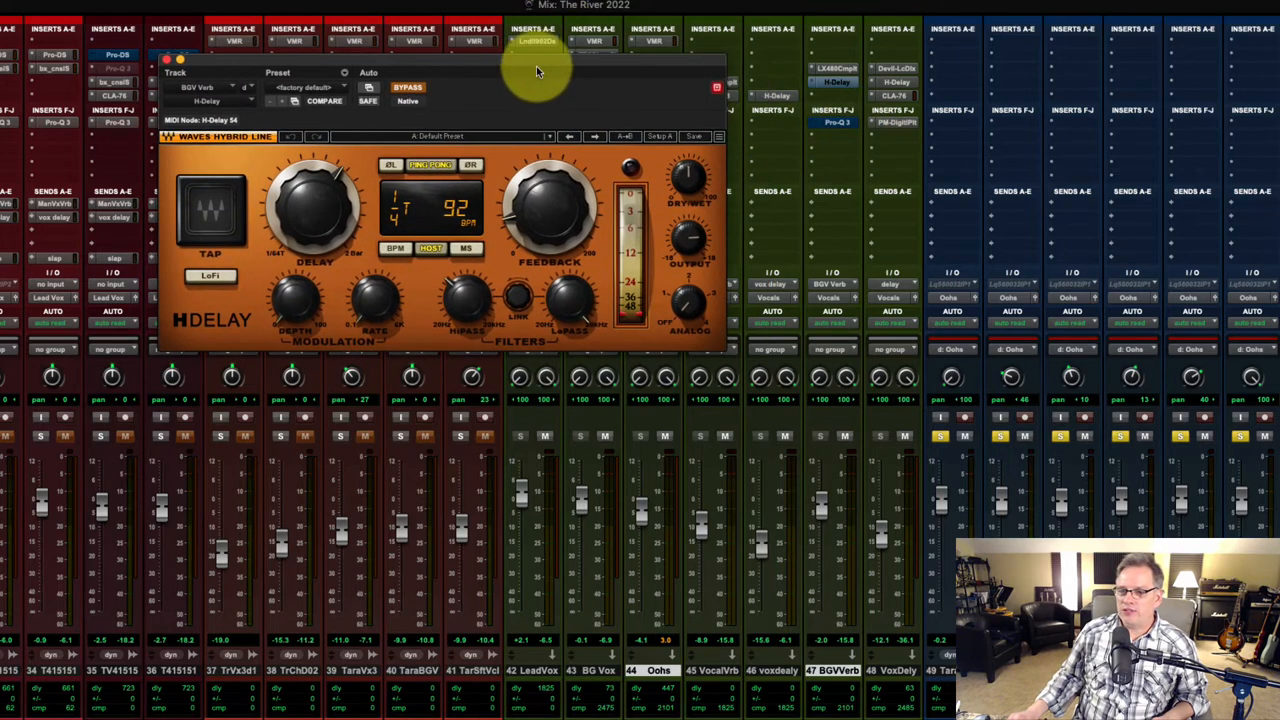
{"action": "mouse_move", "coordinate": [520, 80]}
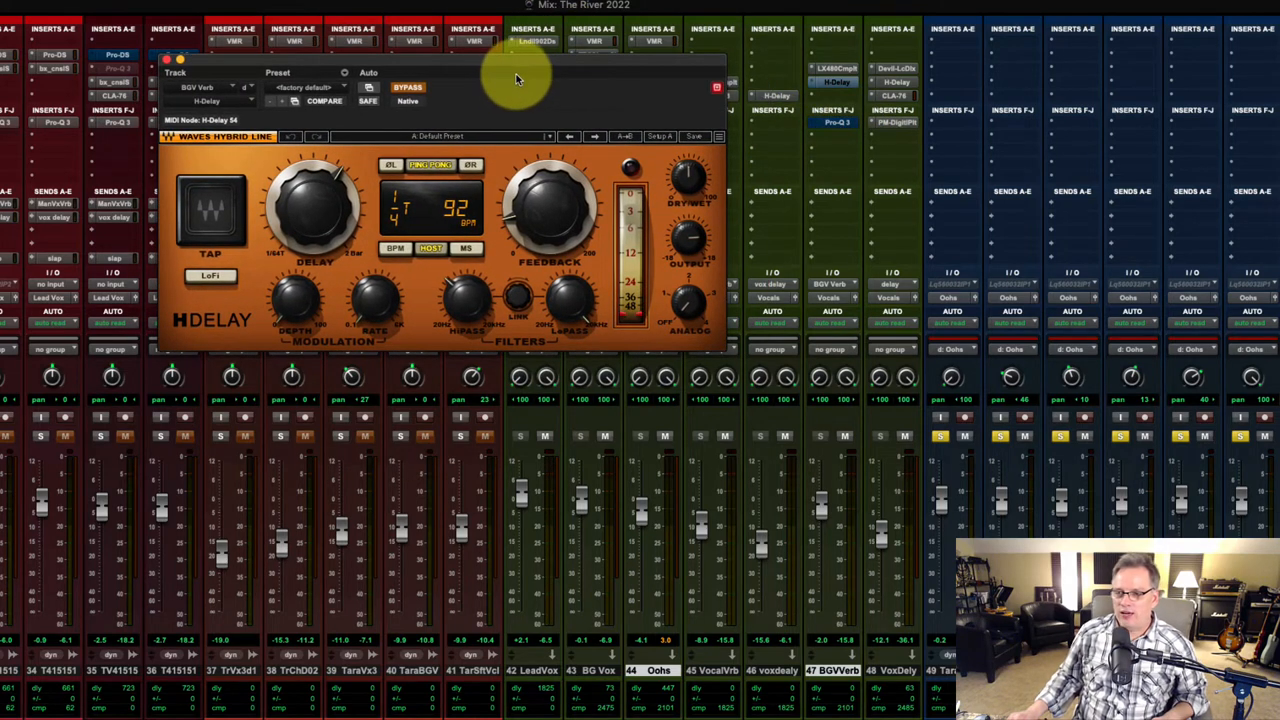
{"action": "mouse_move", "coordinate": [520, 97]}
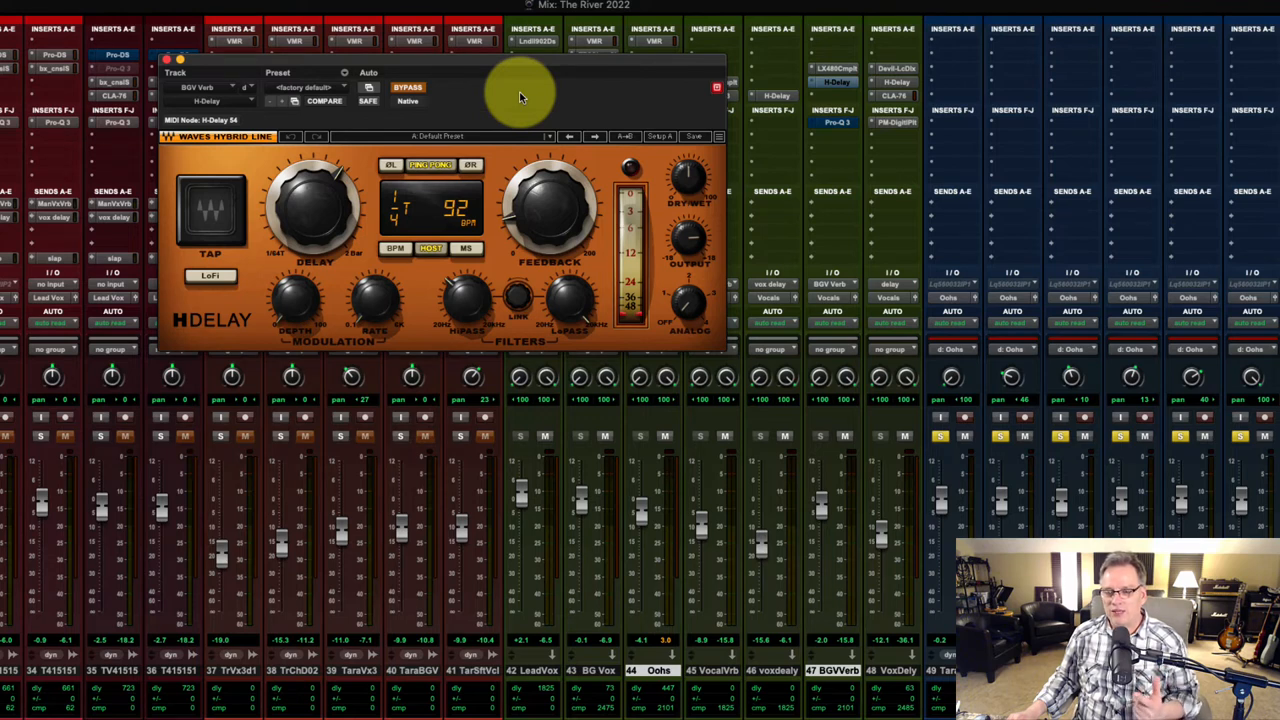
Bypass the ping-pong H-Delay synced at 92 BPM to compare during playback.
{"action": "left_click", "coordinate": [408, 88]}
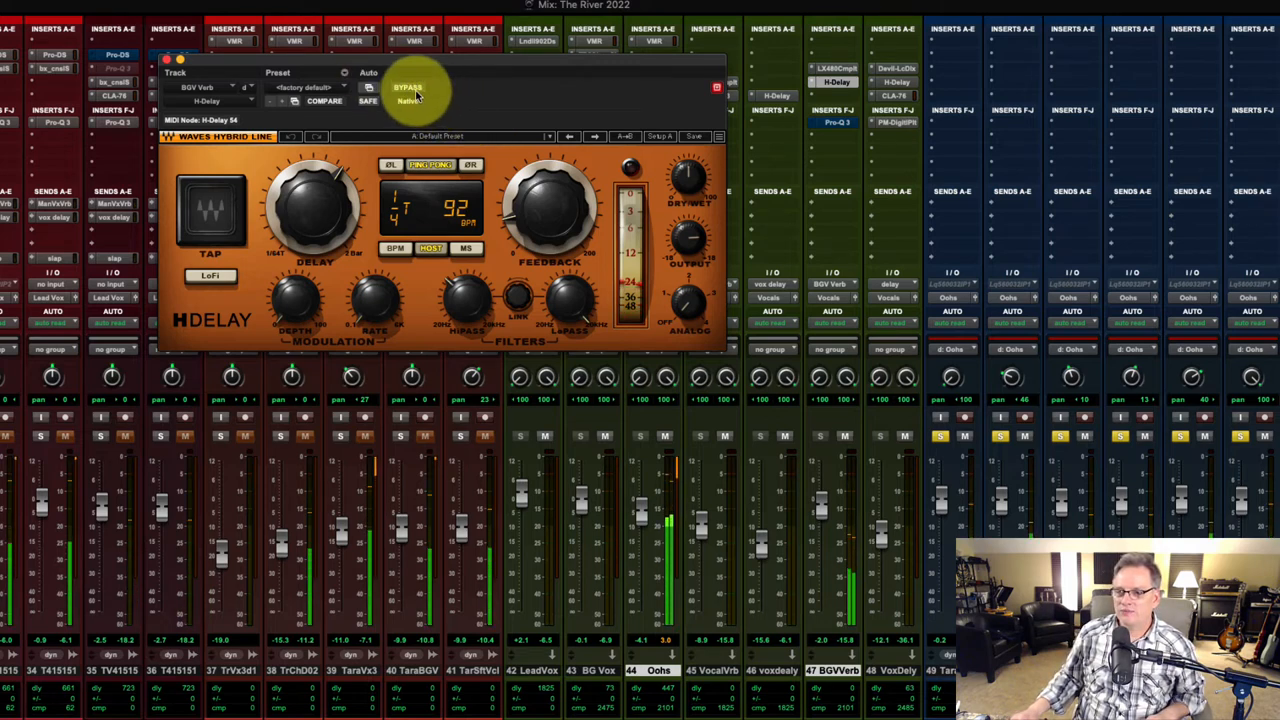
{"action": "mouse_move", "coordinate": [445, 93]}
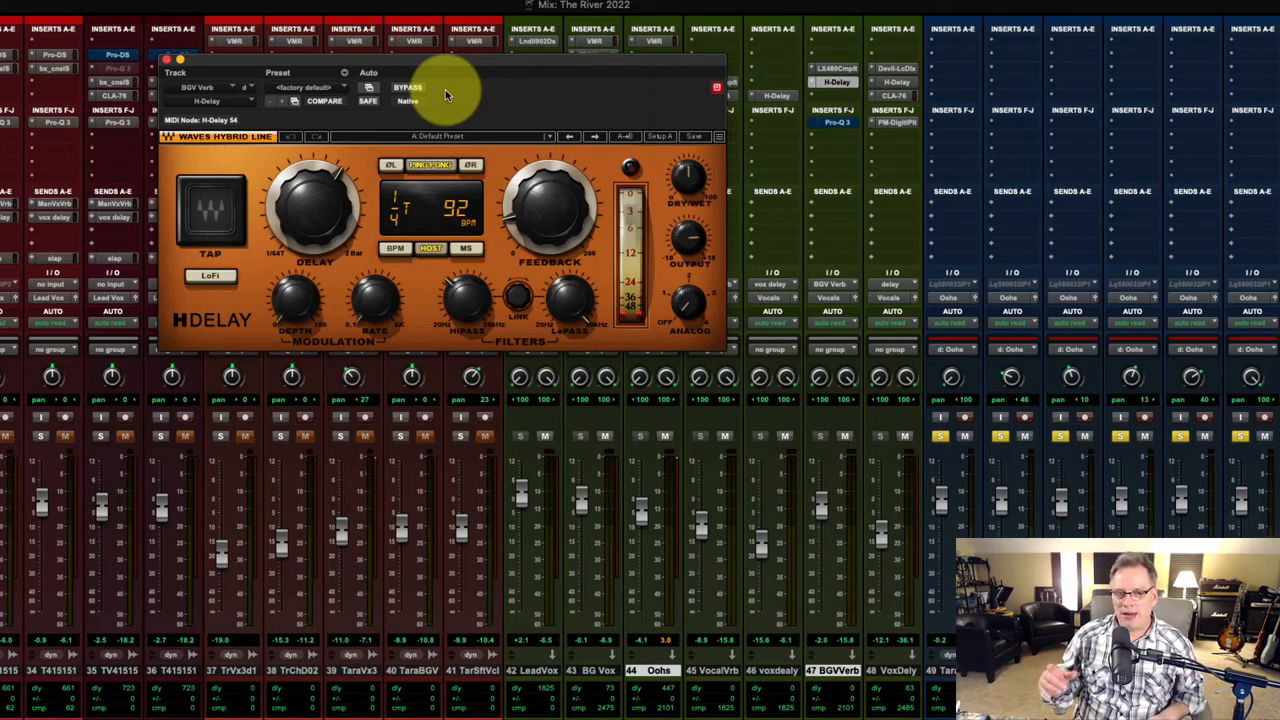
{"action": "mouse_move", "coordinate": [408, 88]}
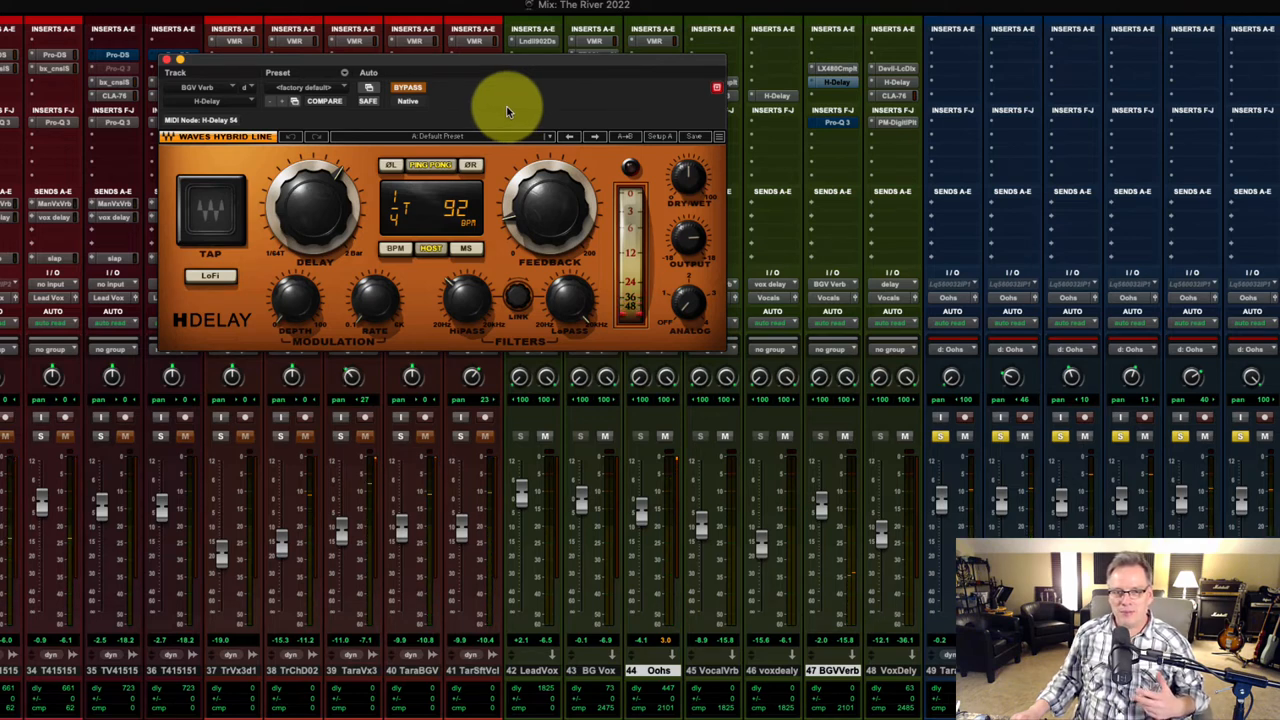
{"action": "mouse_move", "coordinate": [318, 205]}
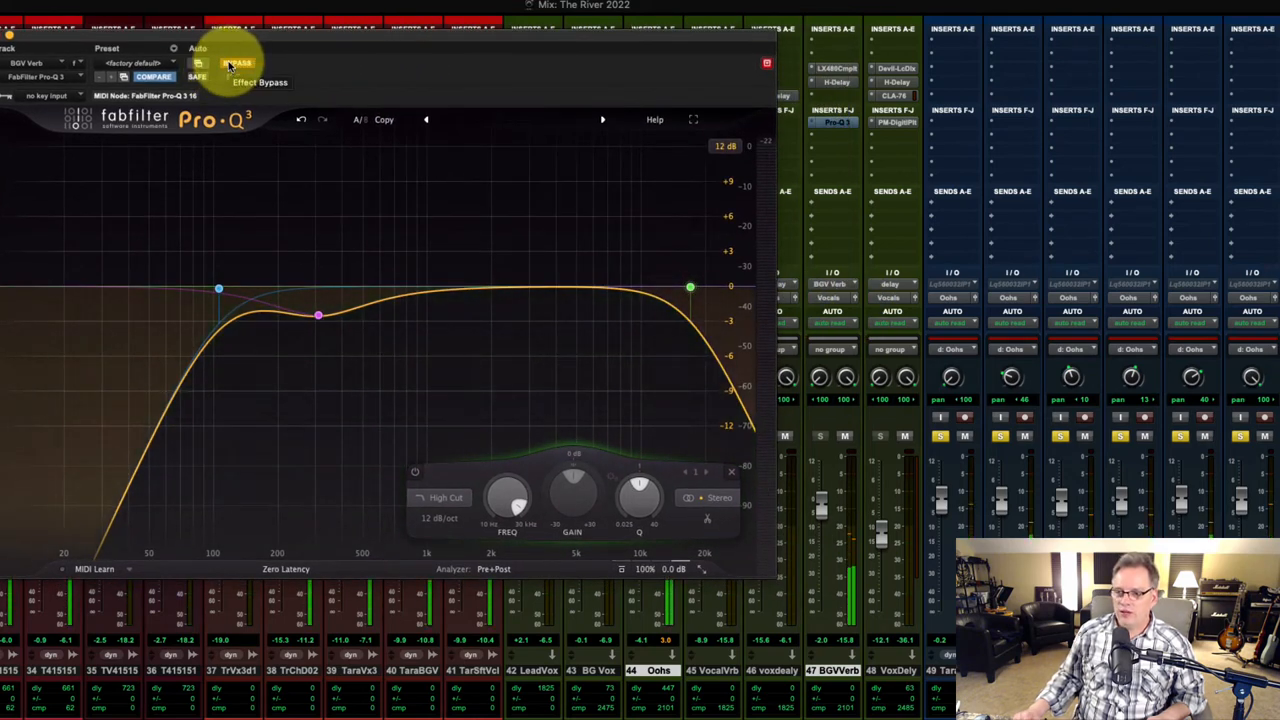
Bypass the BGV Verb Pro-Q3 and re-enable it to compare the high and low cuts.
{"action": "left_click", "coordinate": [238, 63]}
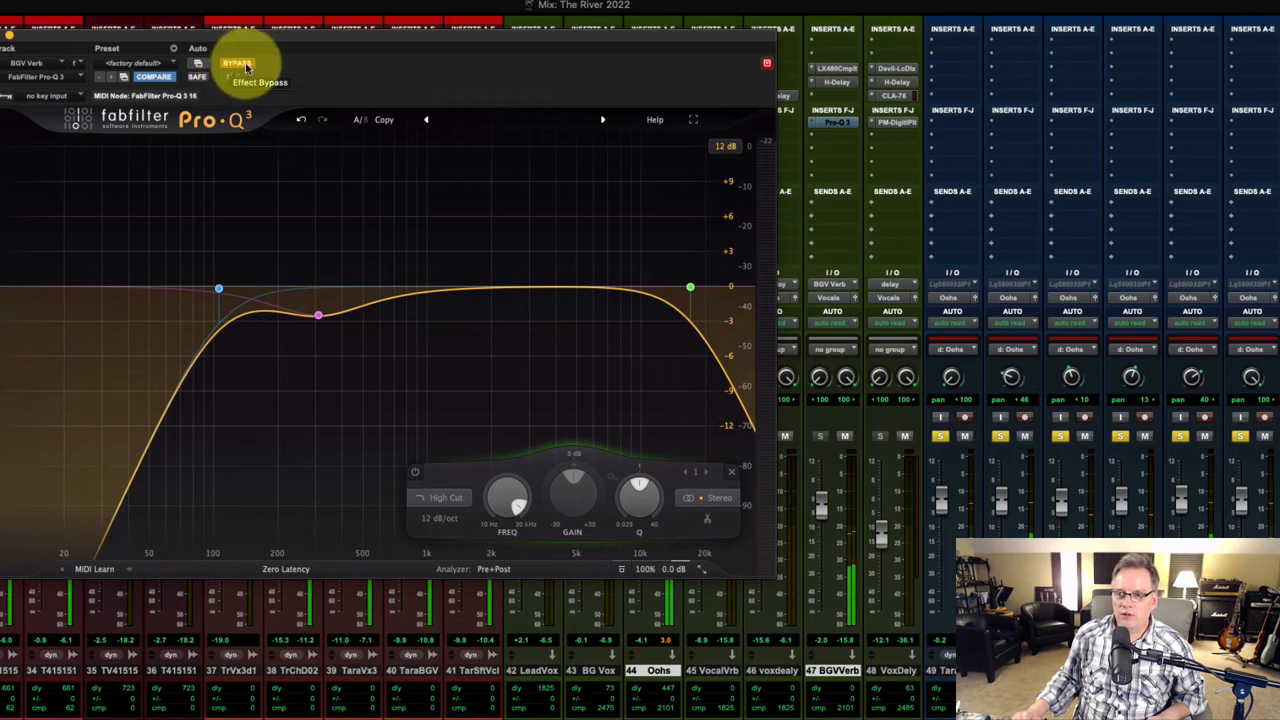
{"action": "left_click", "coordinate": [237, 64]}
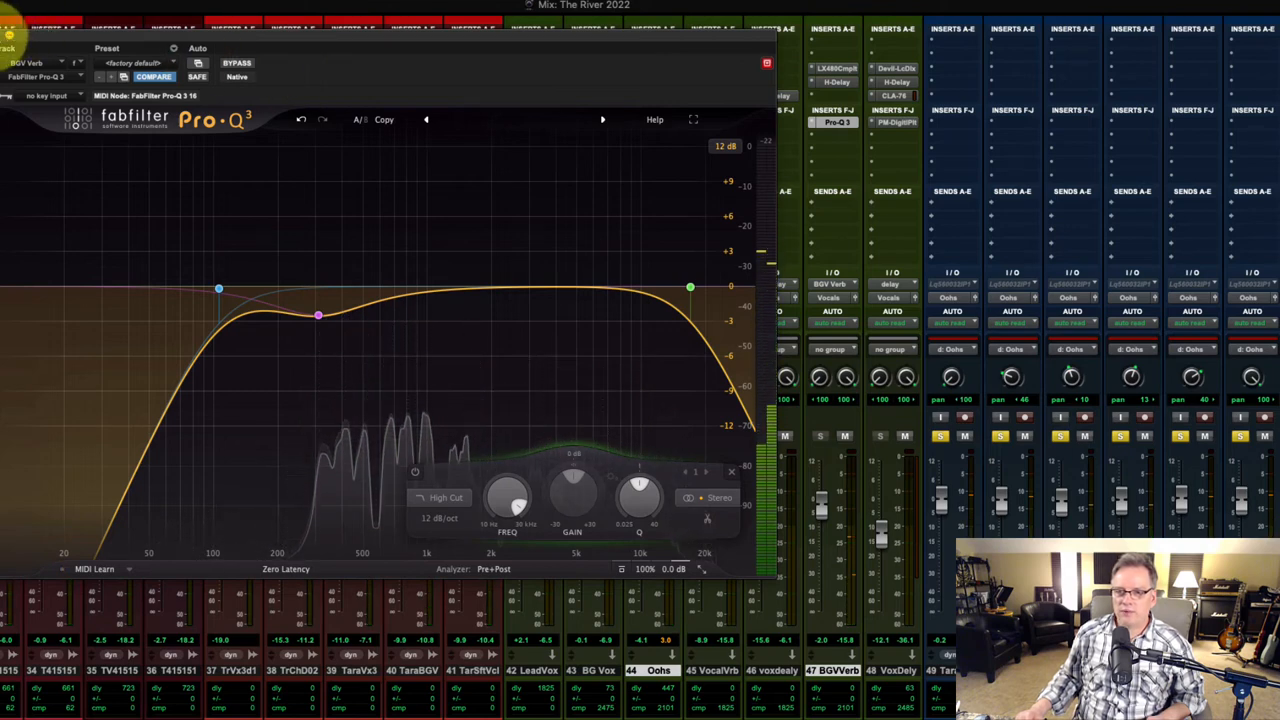
{"action": "left_click", "coordinate": [690, 288]}
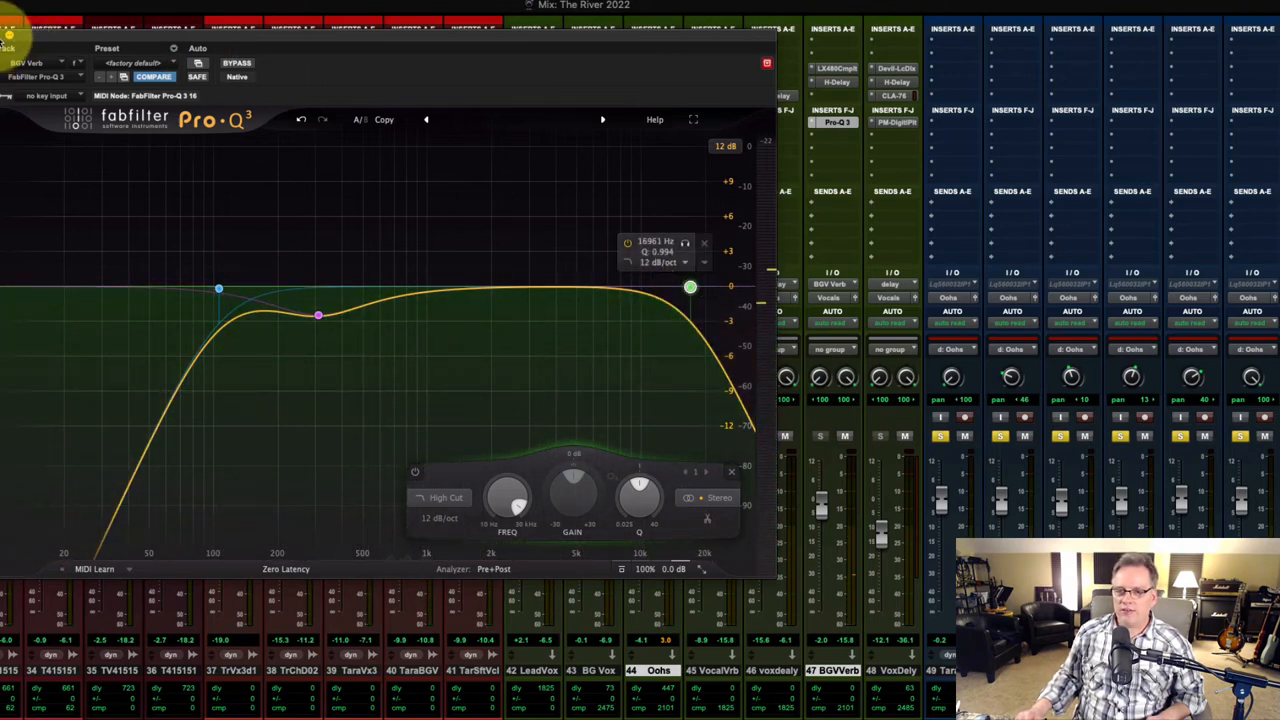